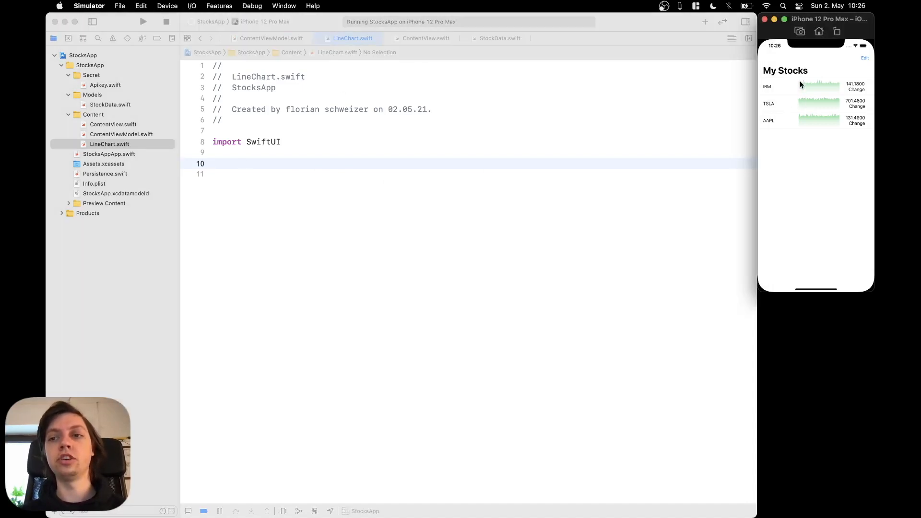
mouse_move(839, 87)
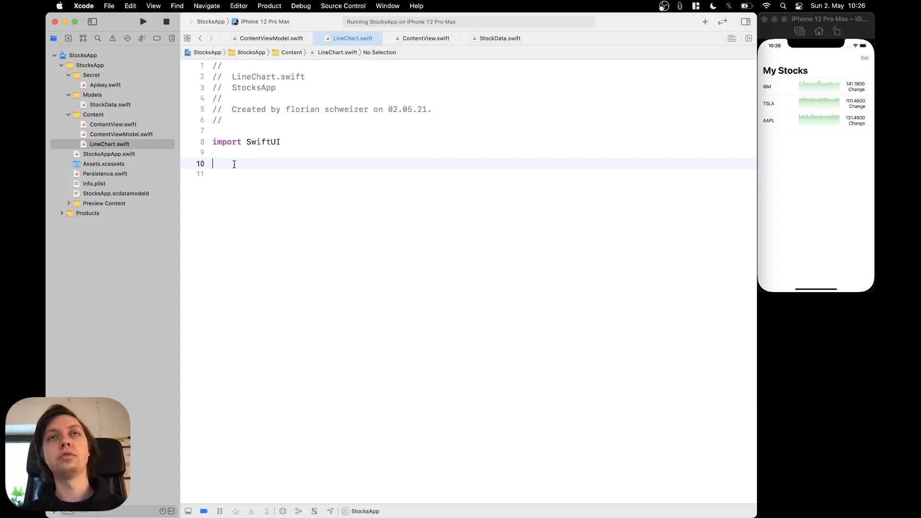
Step: Declare struct LineChart: Shape with a path(in rect: CGRect) -> Path function starting a var path
type("s")
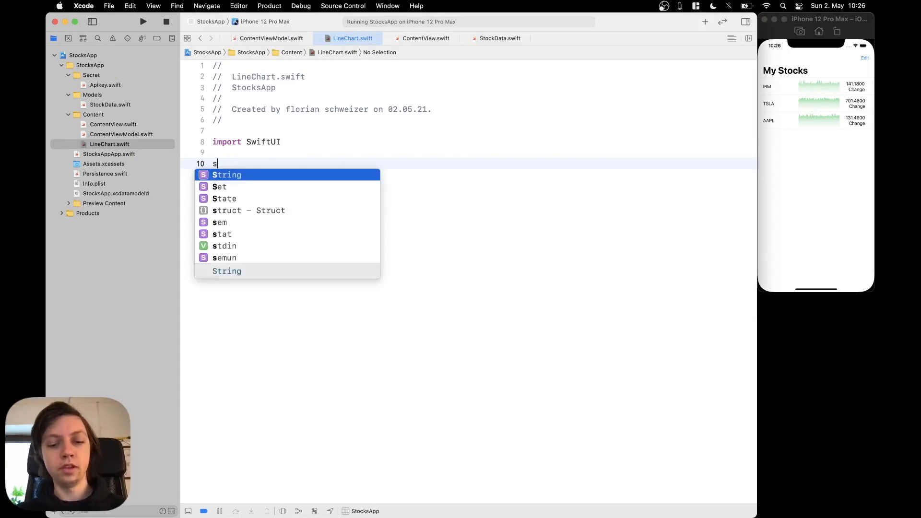
type("truct Line")
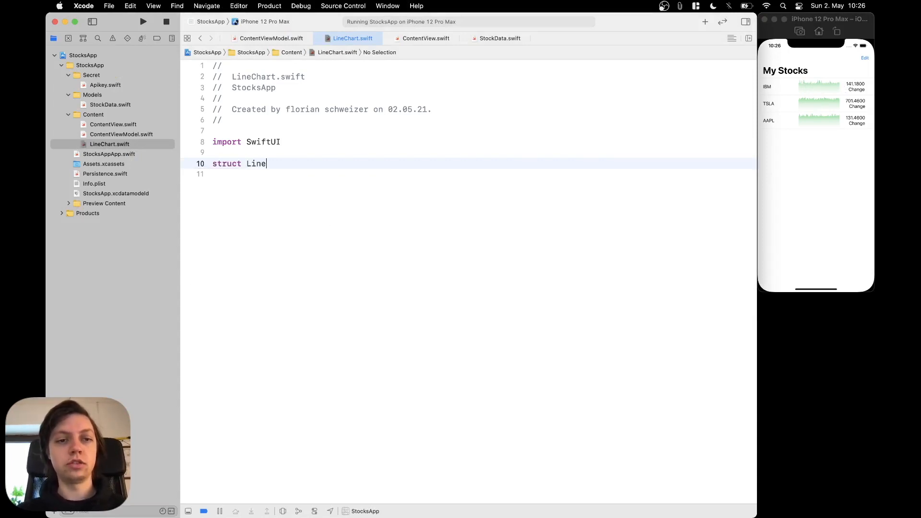
type("Chart: S")
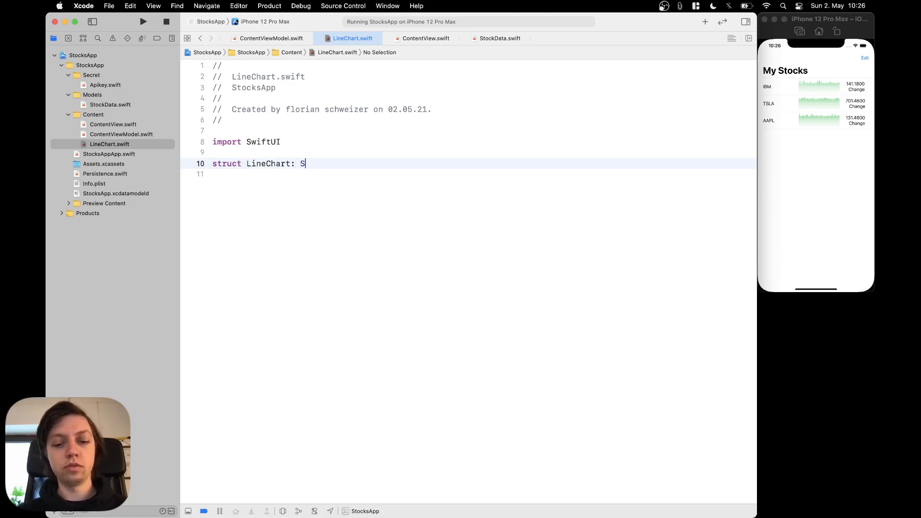
type("hape {")
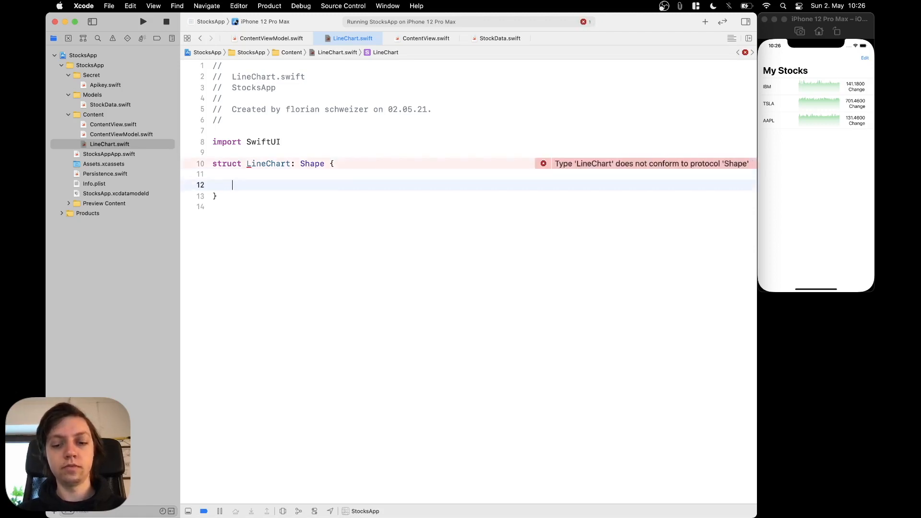
type("path")
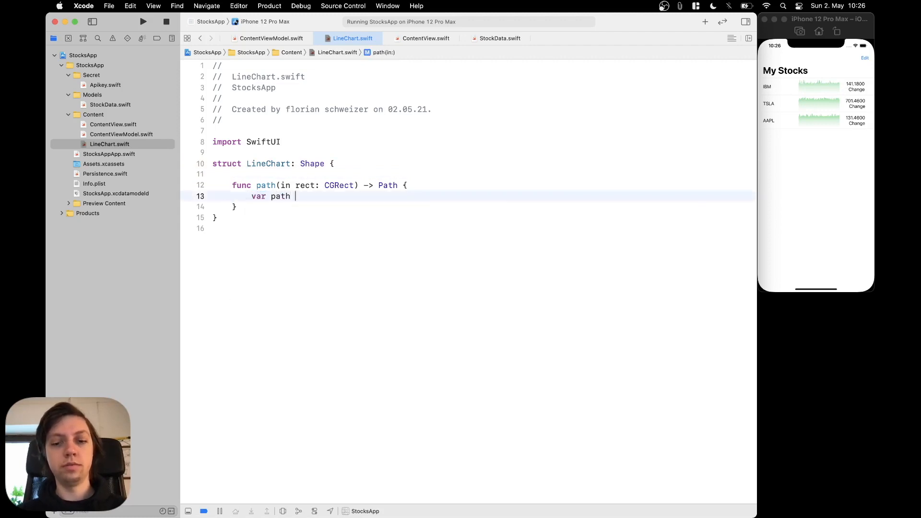
Step: Set var path = Path(), return path, and begin let start = CGPoint(
type("= Path()")
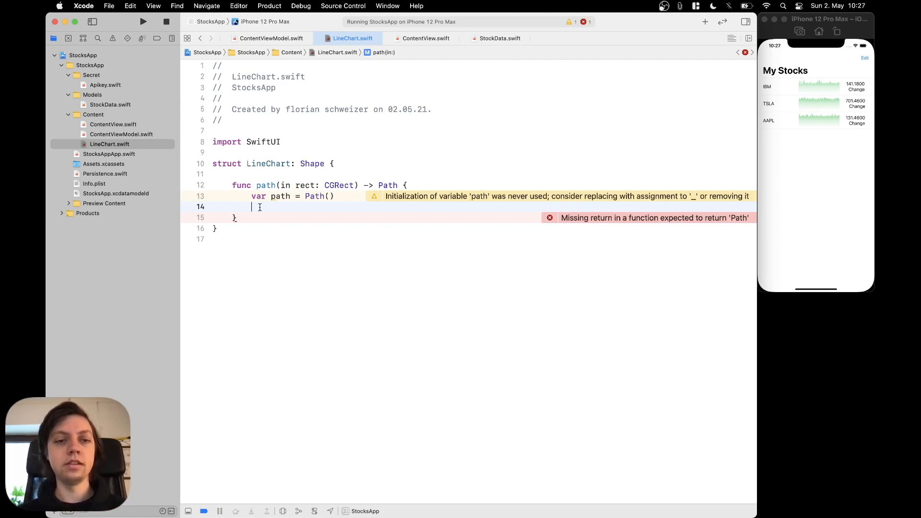
type("return path")
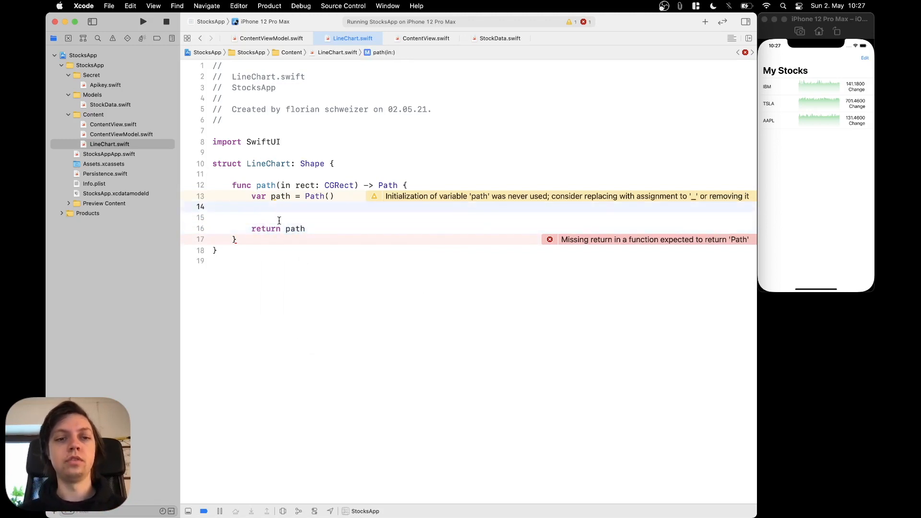
type("let start =")
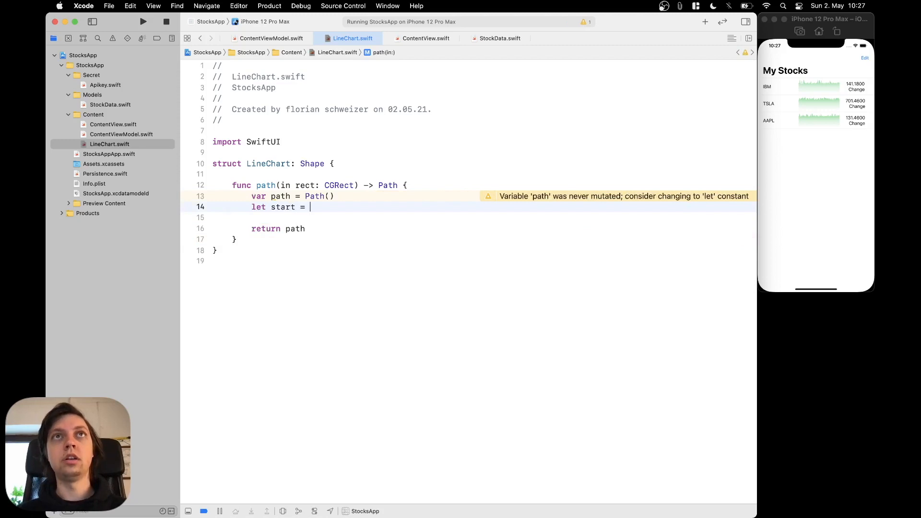
type("CGP")
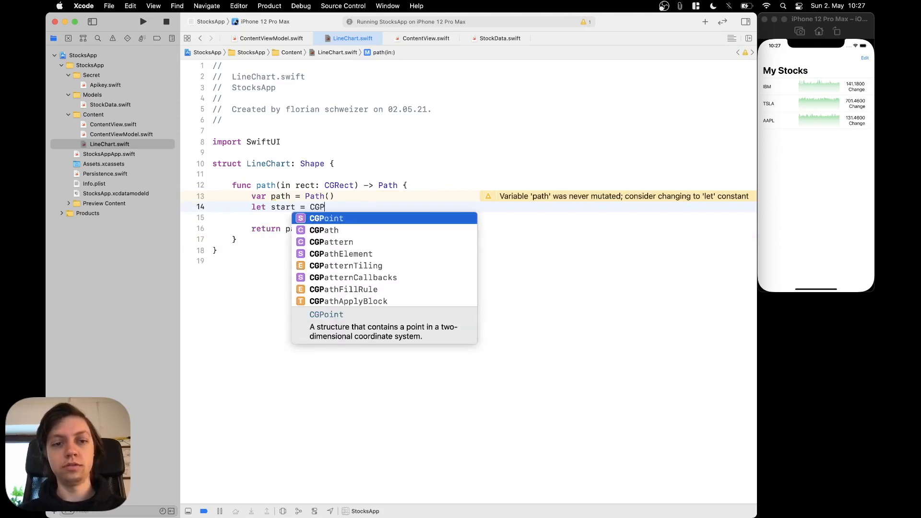
type("oint(")
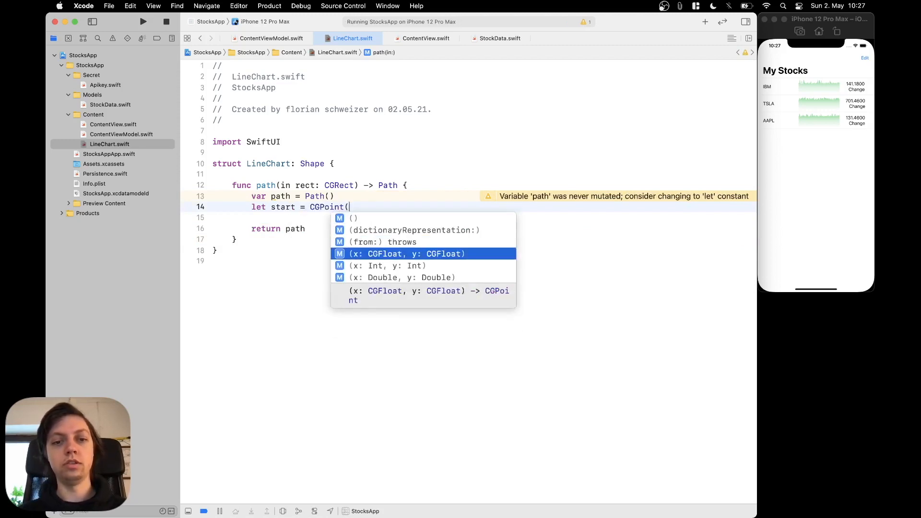
Step: Use the CGFloat x/y initializer with x: rect.minX and select the y placeholder
left_click(405, 253)
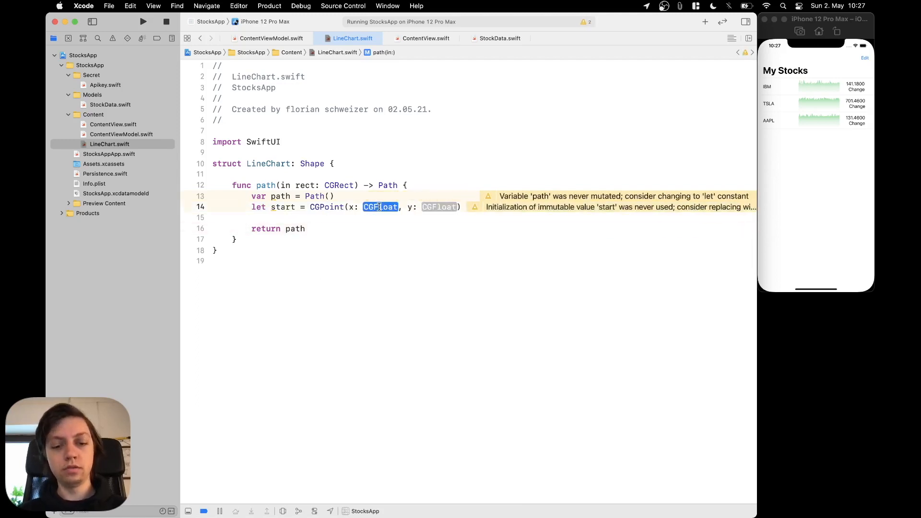
type("rect")
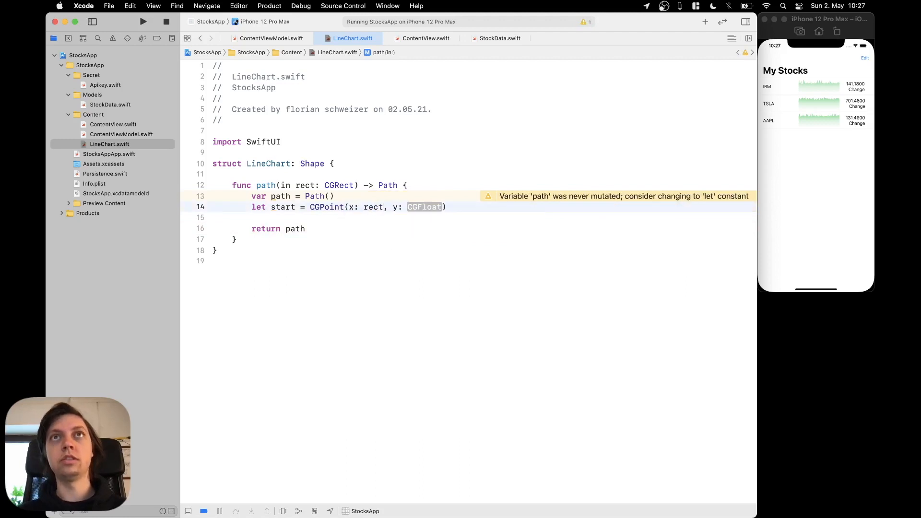
type("rect.minX")
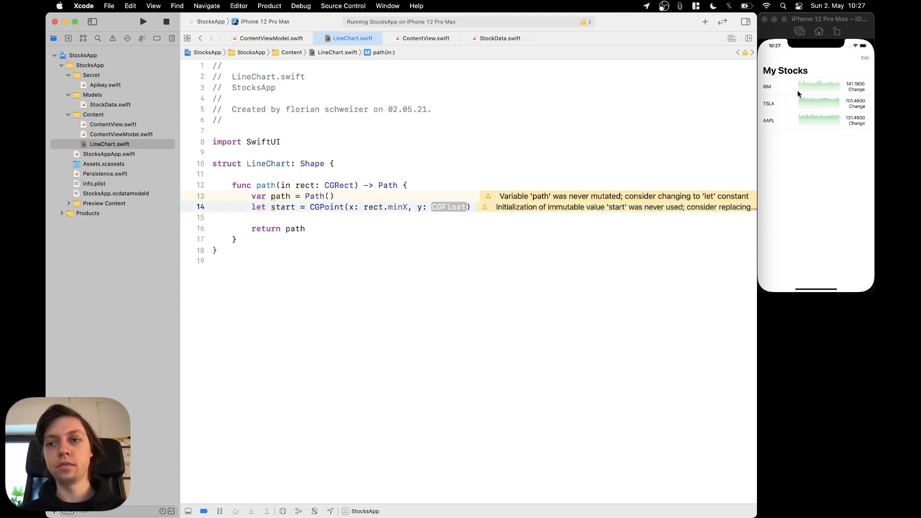
mouse_move(445, 205)
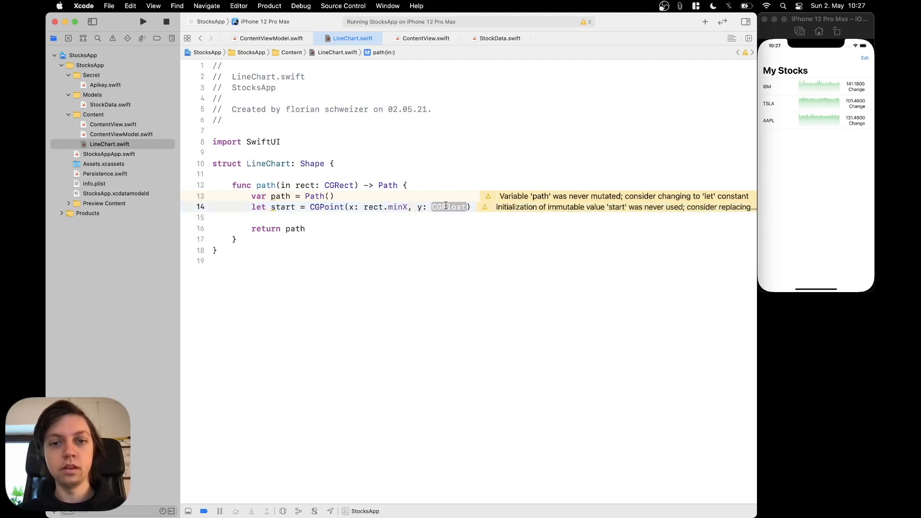
double_click(449, 207)
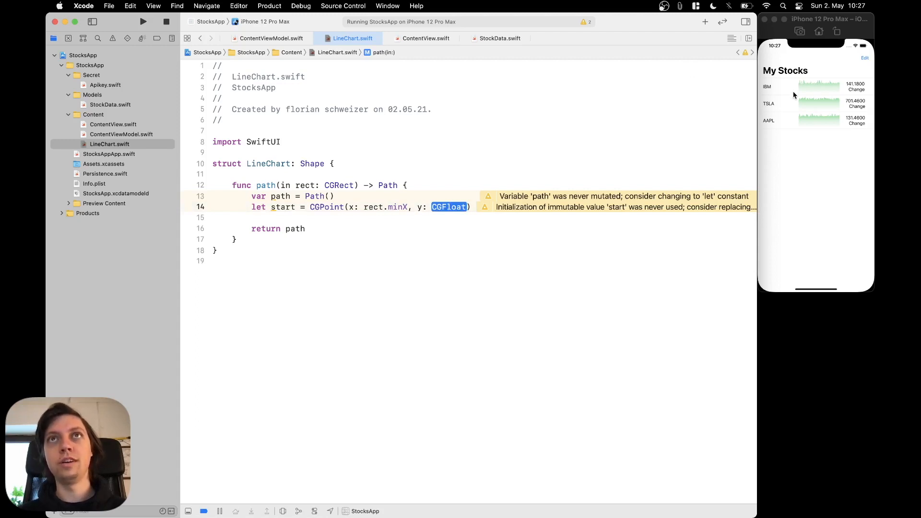
mouse_move(793, 95)
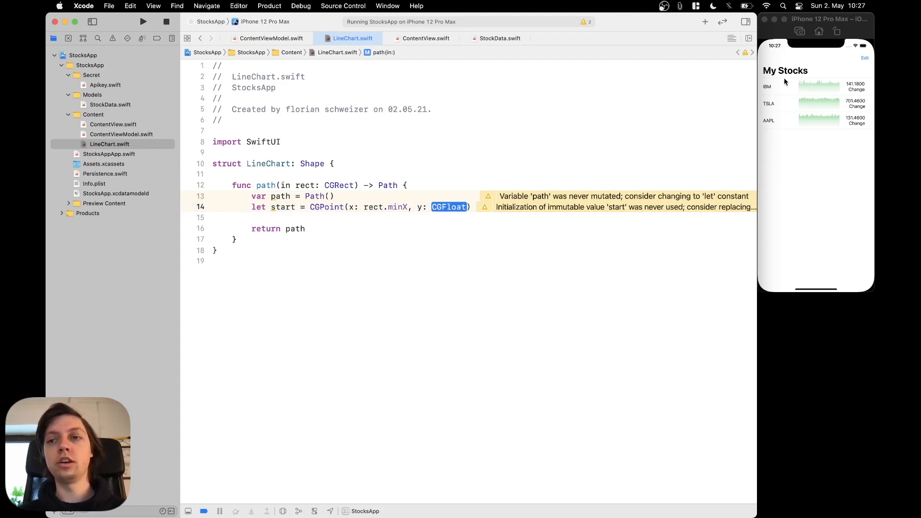
mouse_move(797, 85)
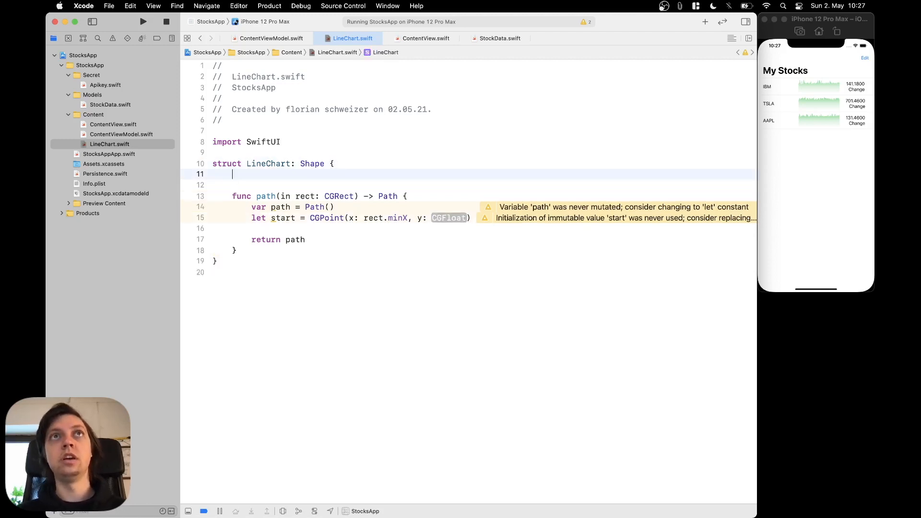
Step: Add var values: [Double] to LineChart and select the start point's y placeholder
type("var values")
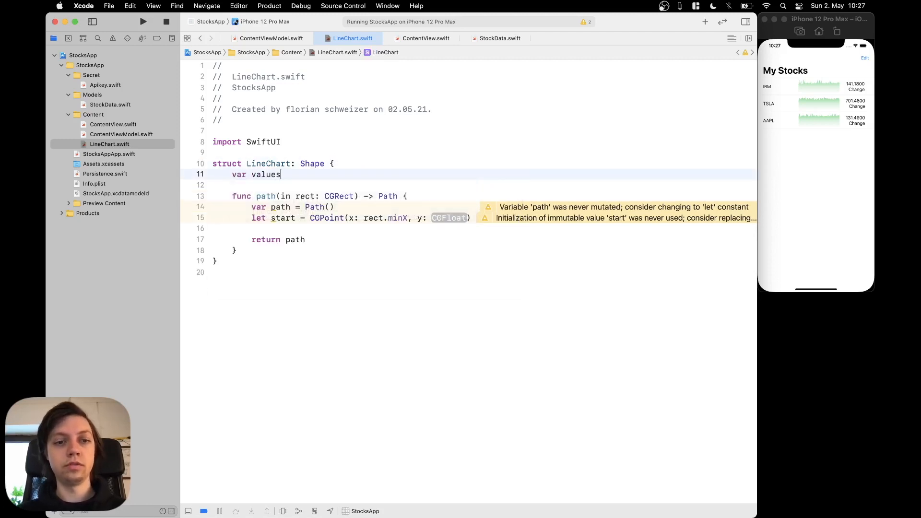
type(": [Double")
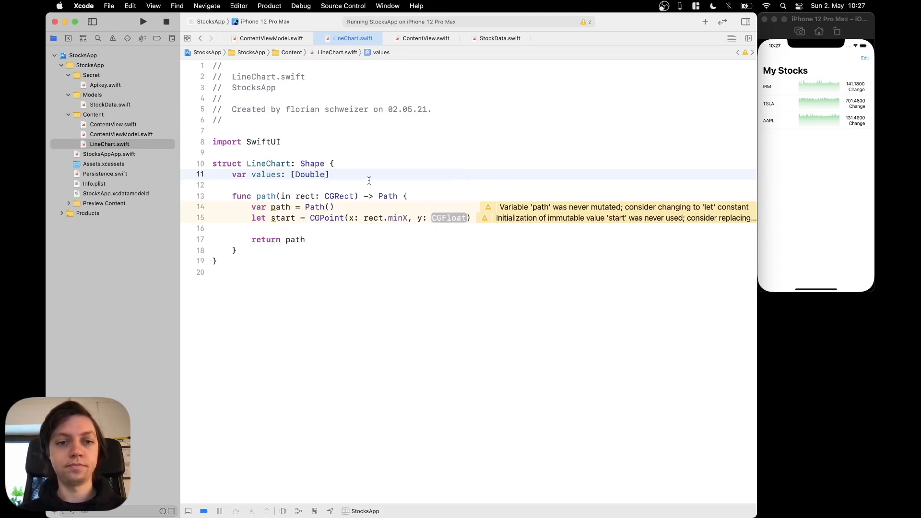
double_click(448, 218)
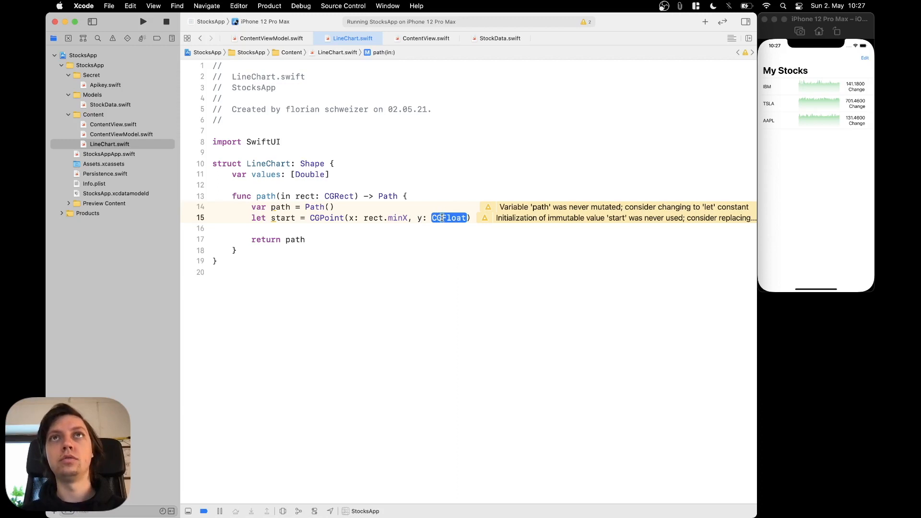
Step: Set the start y to rect.maxY - (CGFloat(values[0]) * rect.maxY)
type("rect.maxY")
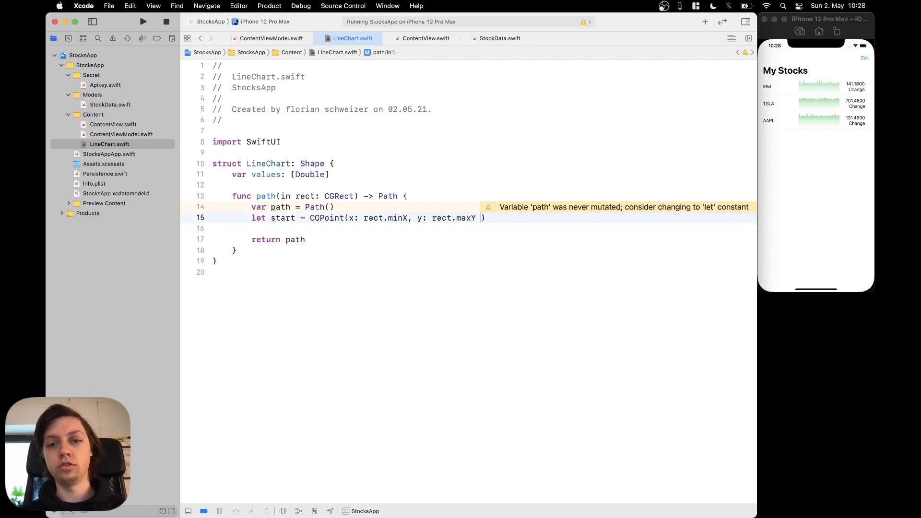
type("- (CG")
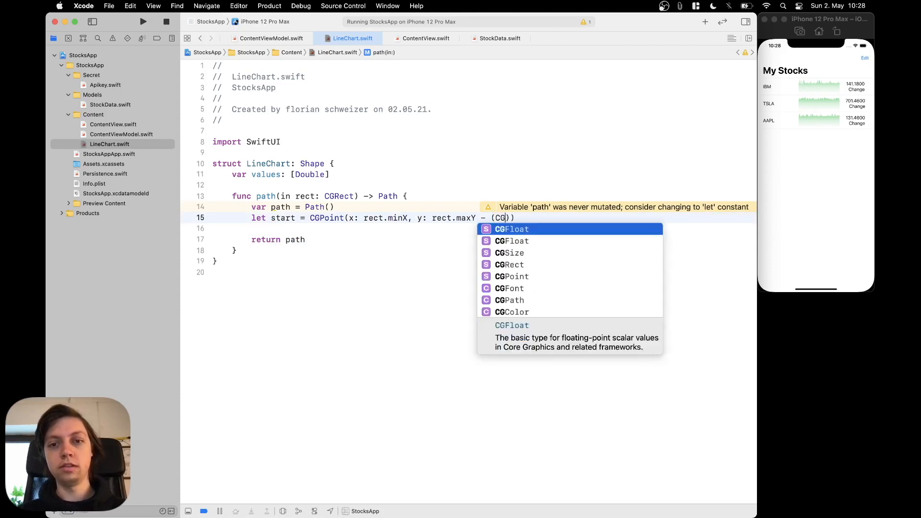
type("Float(")
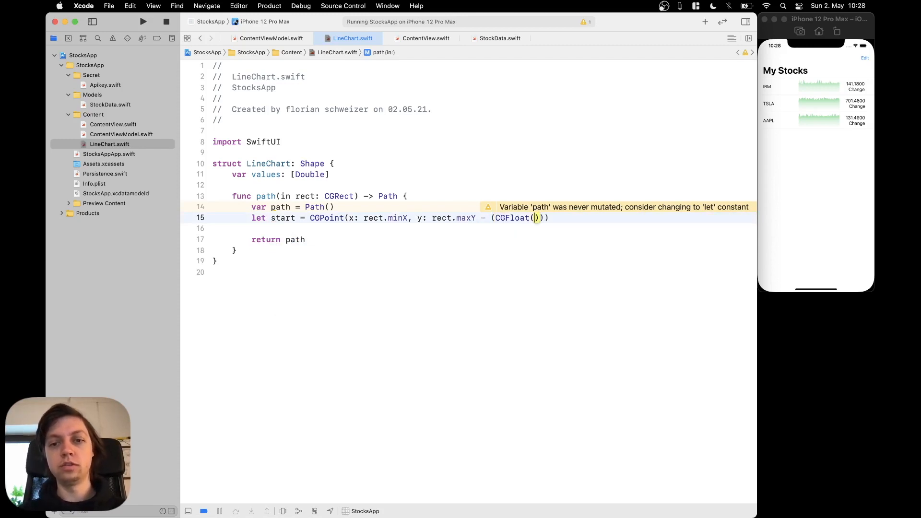
type("va")
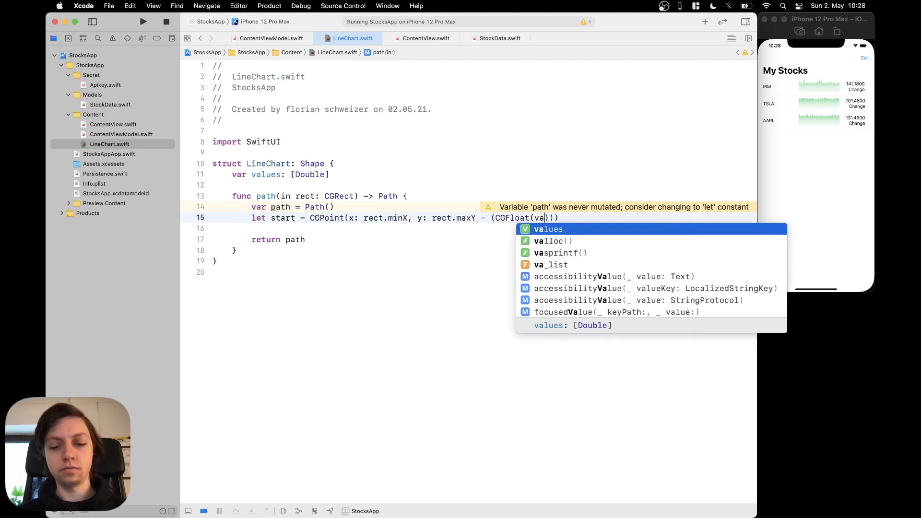
type("values[0")
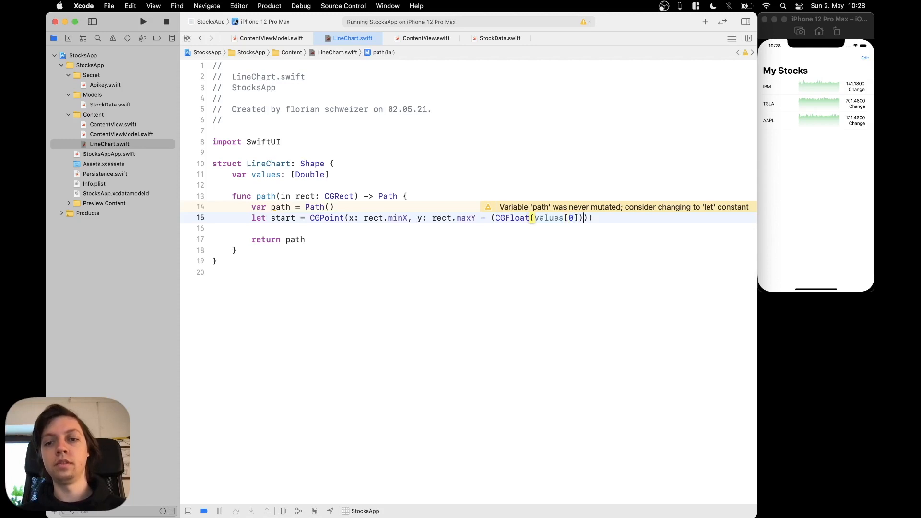
type("* rect.maxY")
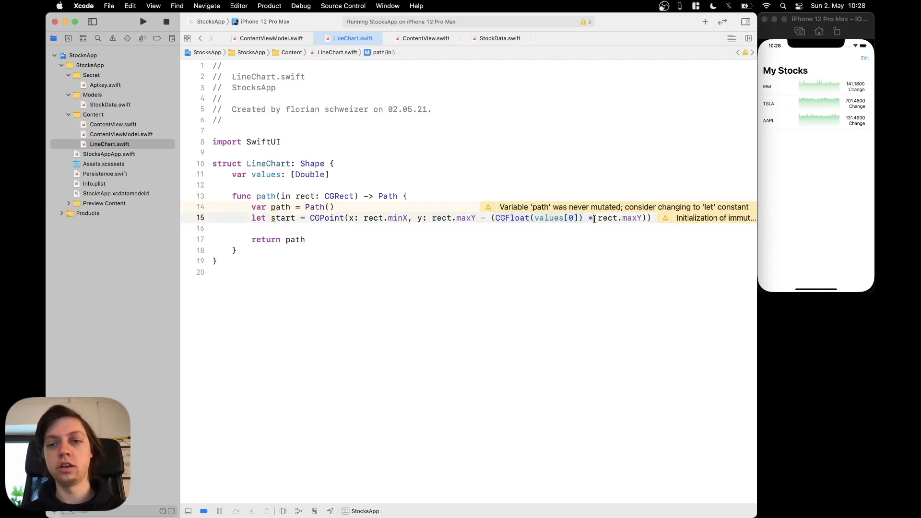
double_click(618, 218)
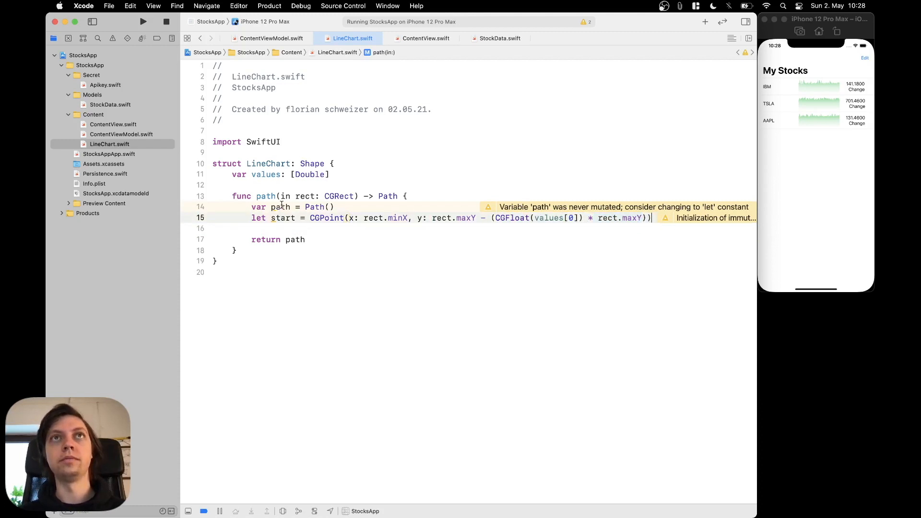
mouse_move(475, 249)
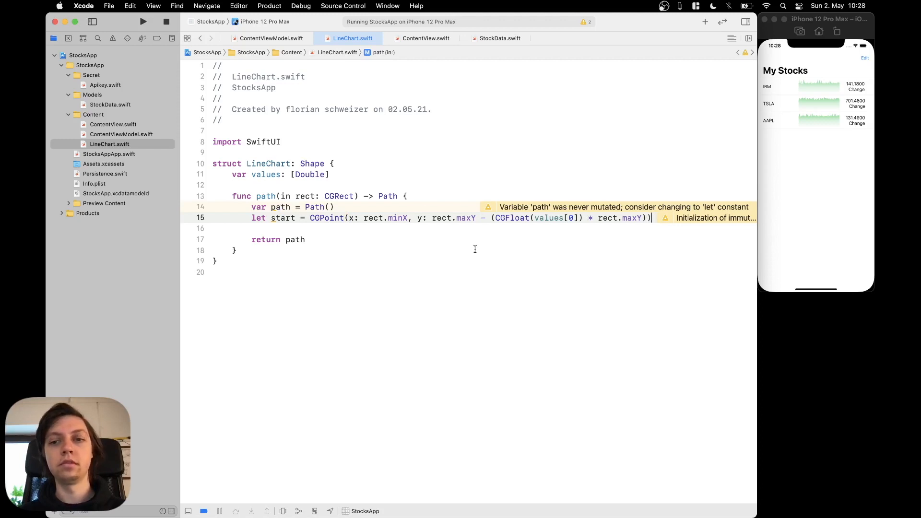
Step: Move the path to start and open a for loop over values.indices.dropFirst()
type("path")
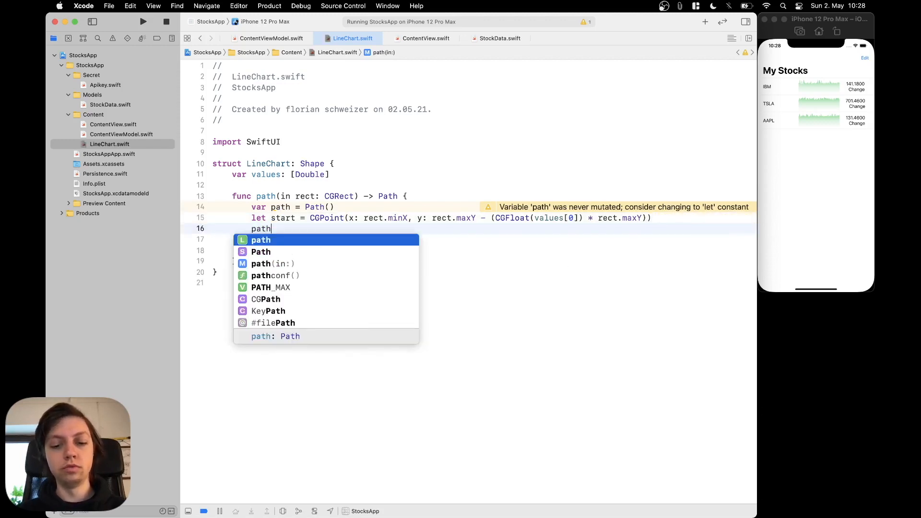
type(".move(to: start")
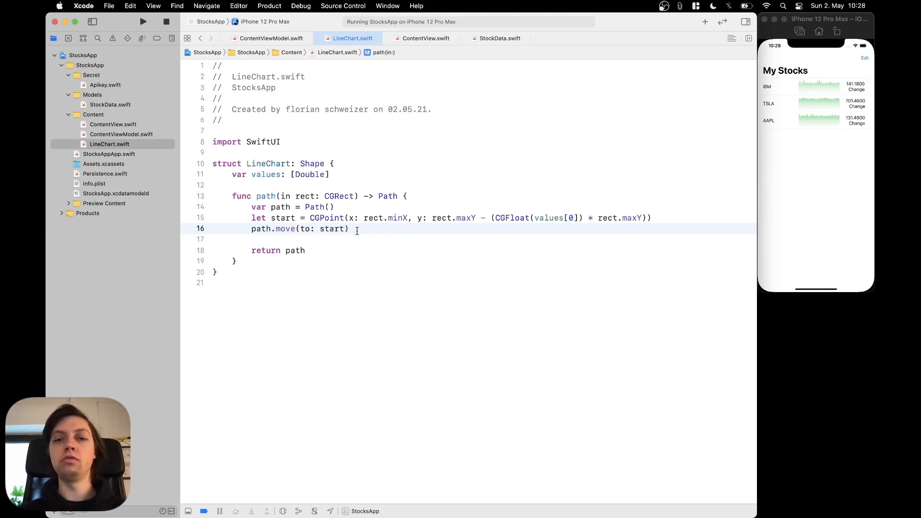
type("for index in")
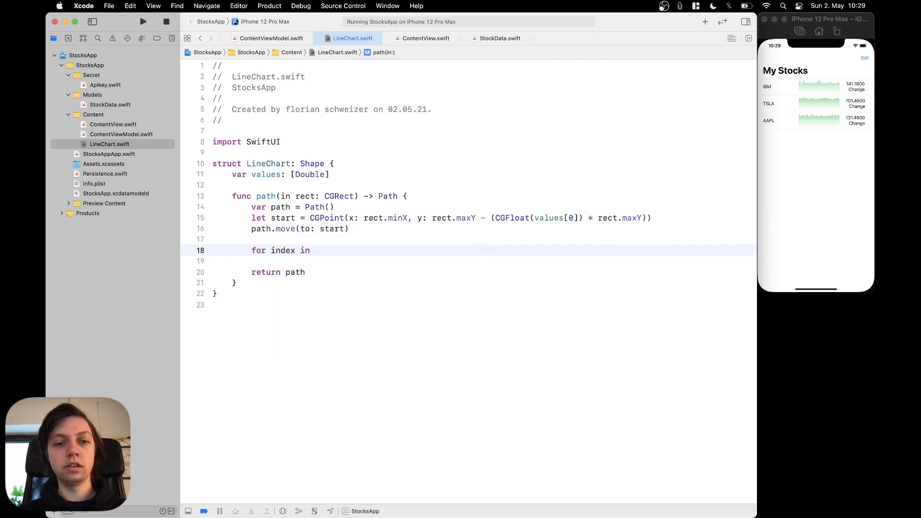
type("values.indices")
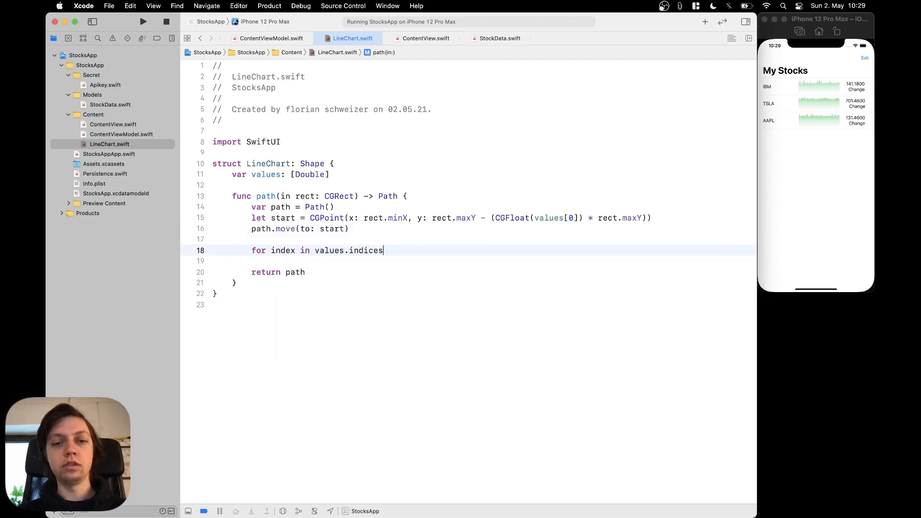
type(".dropFirst(")
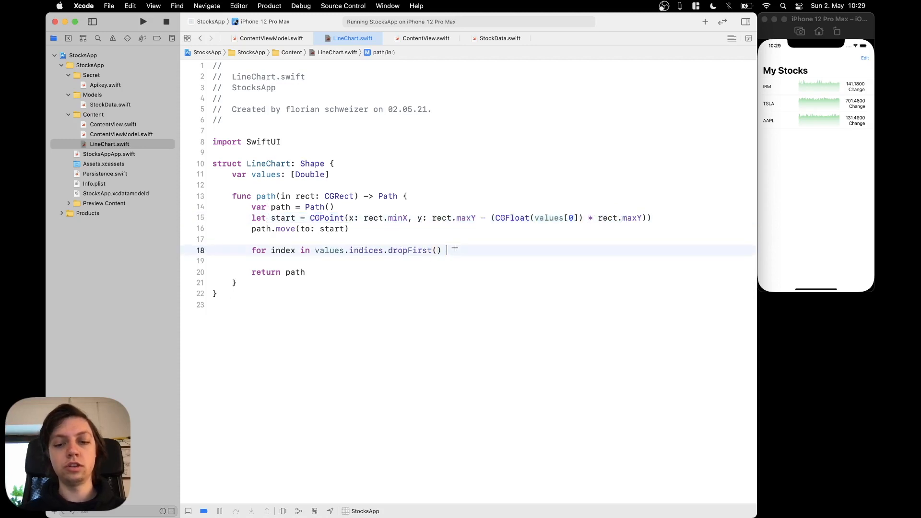
type("{")
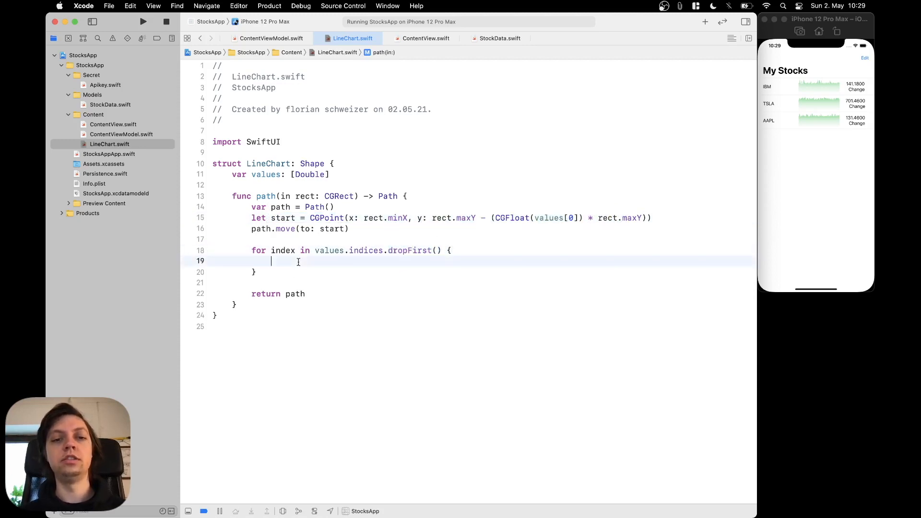
Step: Inside the loop declare let value = CGFloat(values[index])
type("let v")
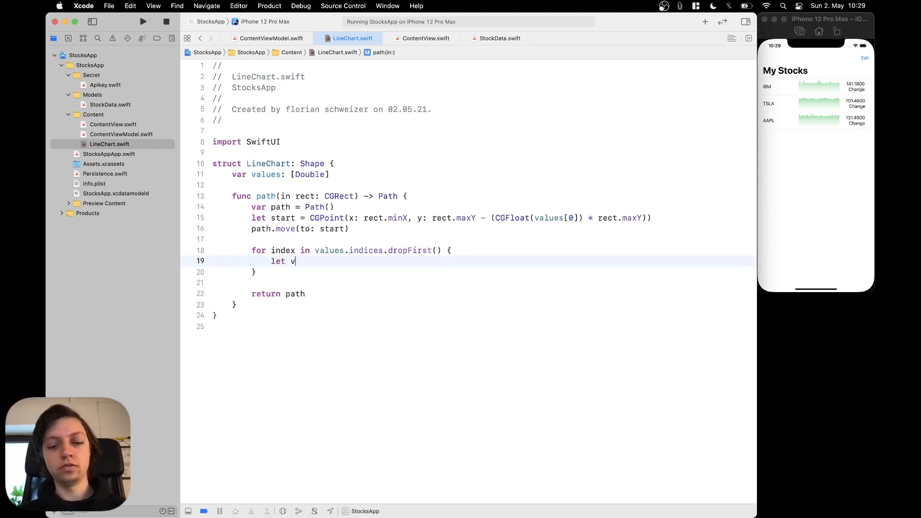
type("alue")
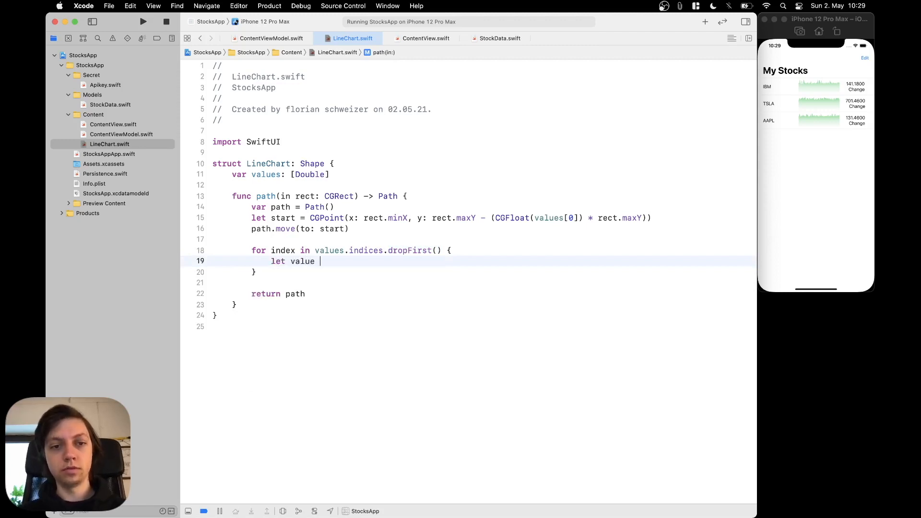
type("= CGFloat")
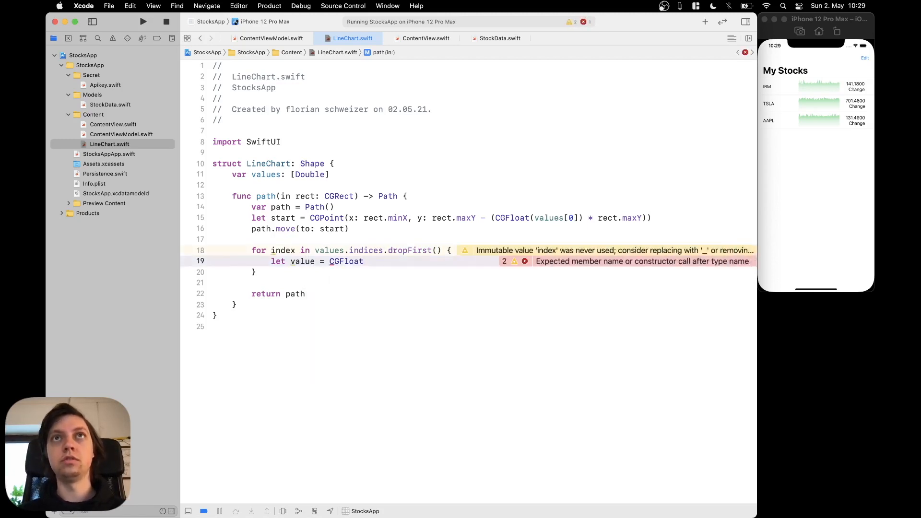
type("(values[")
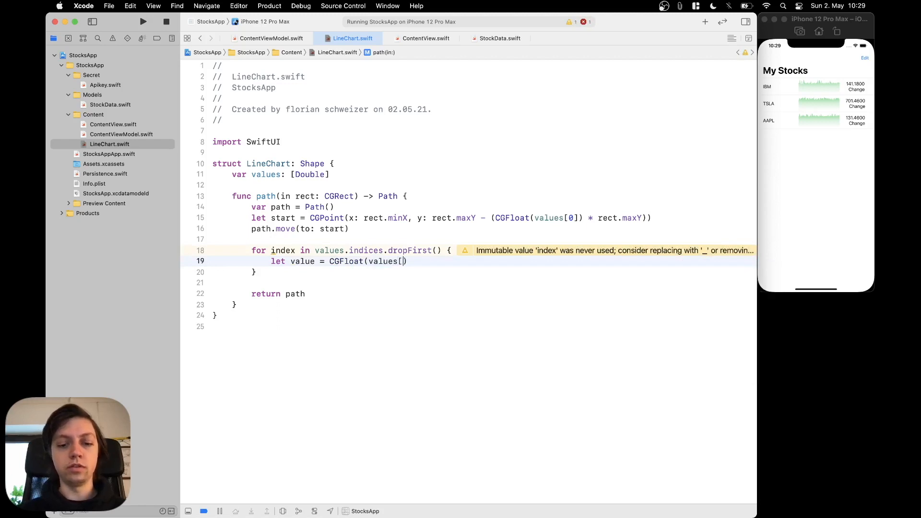
type("index")
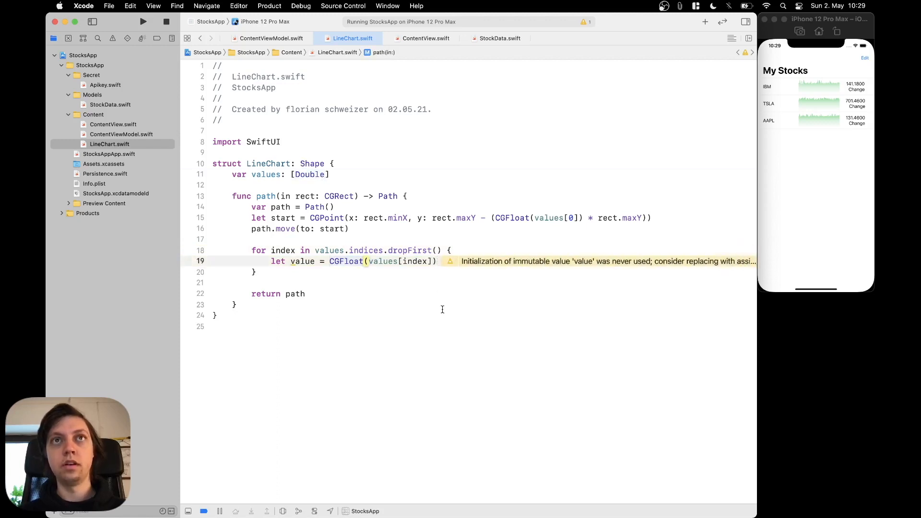
Step: Declare let x = (CGFloat(index) / CGFloat(values.count - 2)) * rect.maxX
type("let x =")
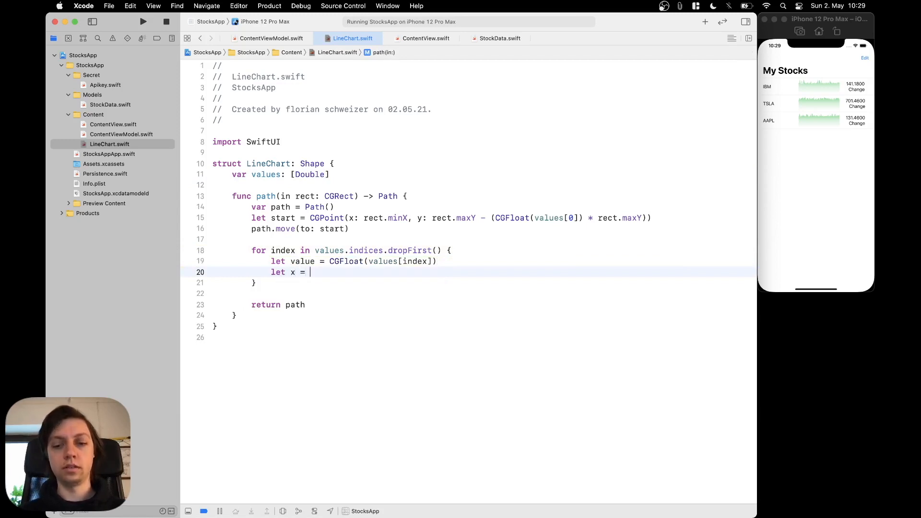
type("(CGFL")
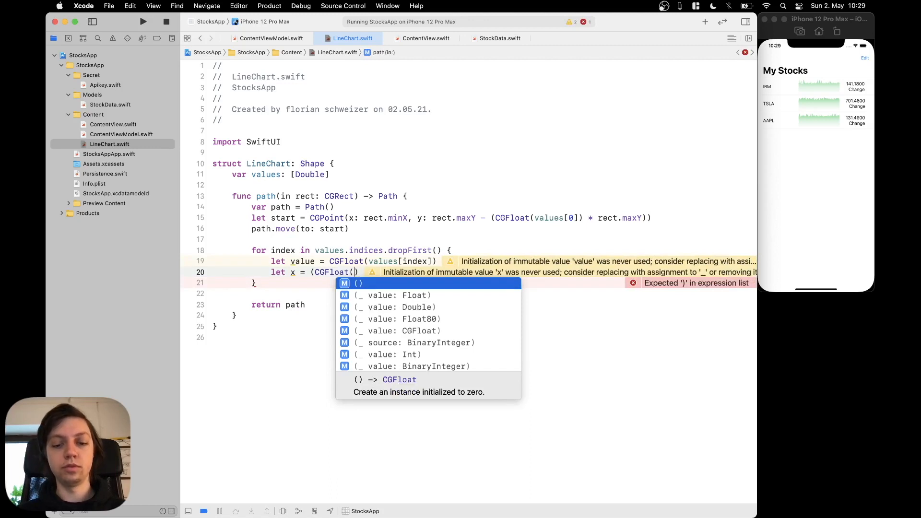
type("index")
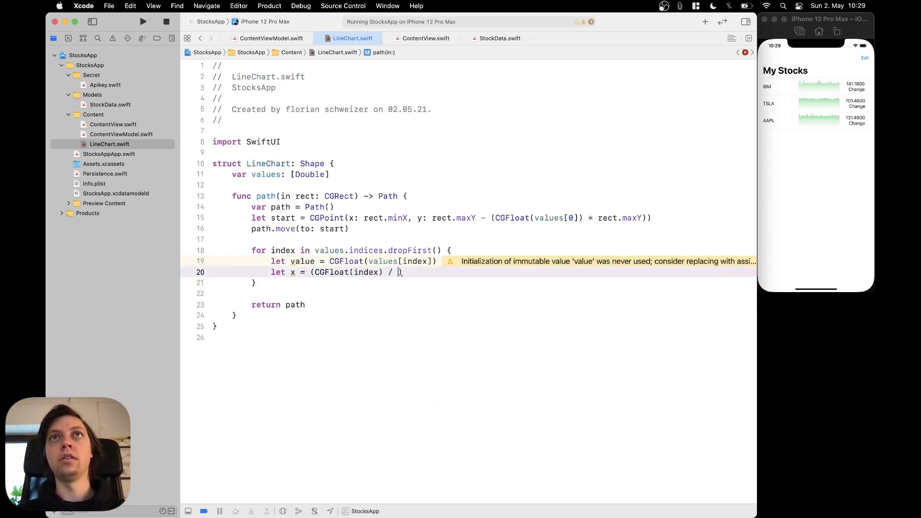
type("CGFloat")
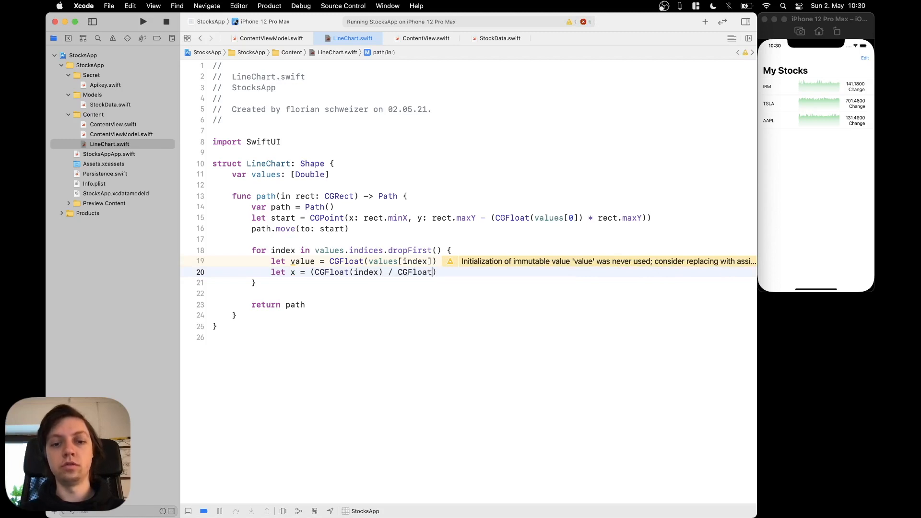
type("values.count - 2")
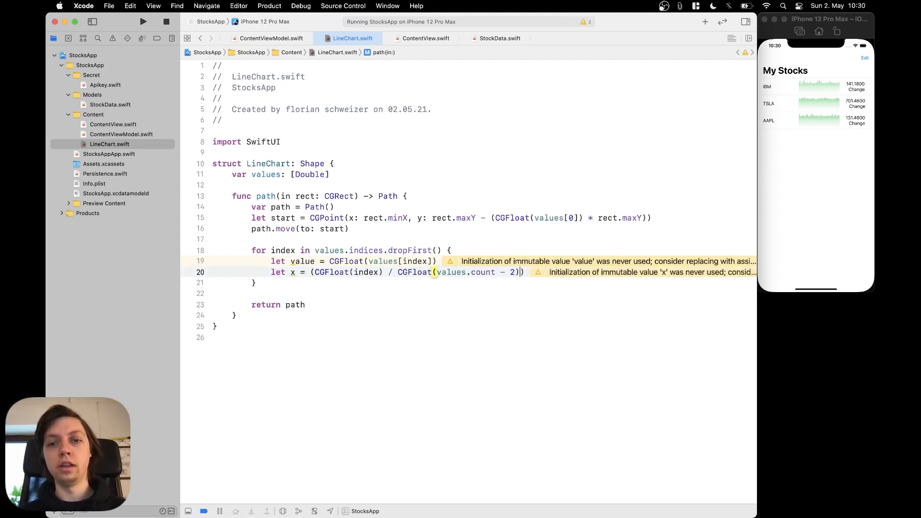
type("* rect.")
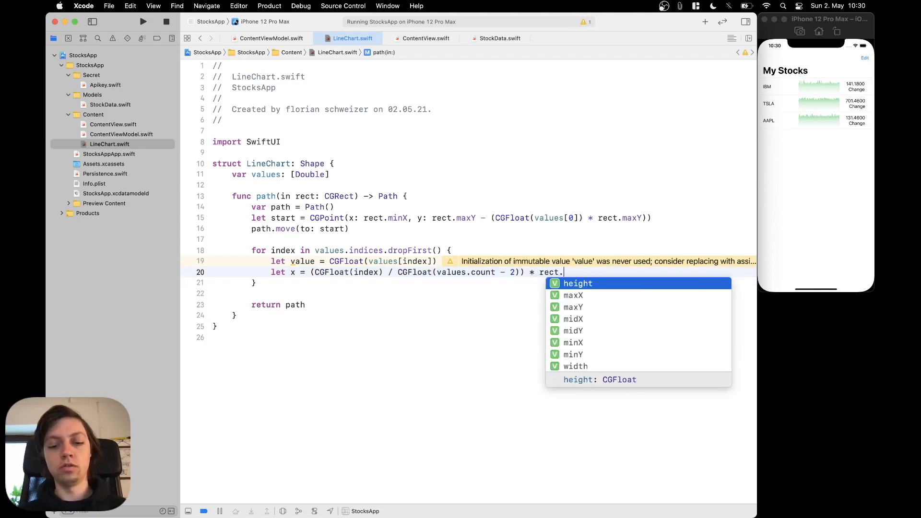
type("maxX")
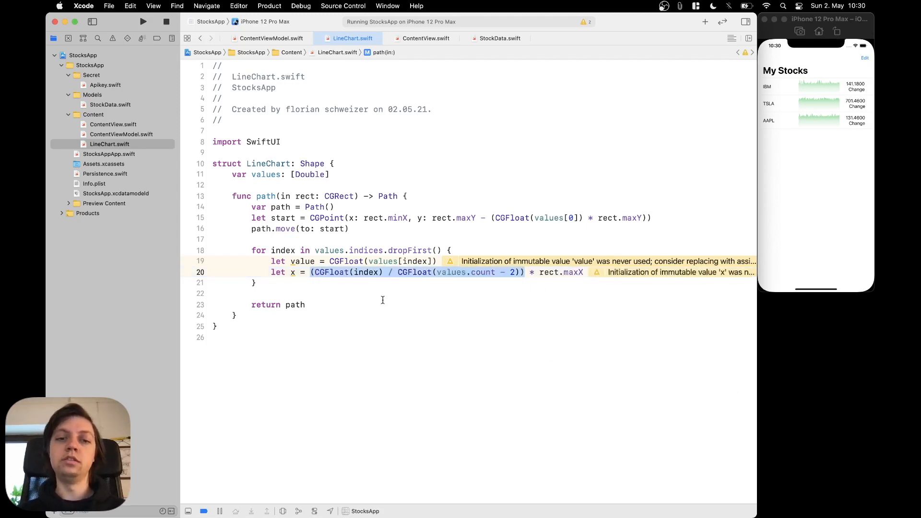
mouse_move(394, 301)
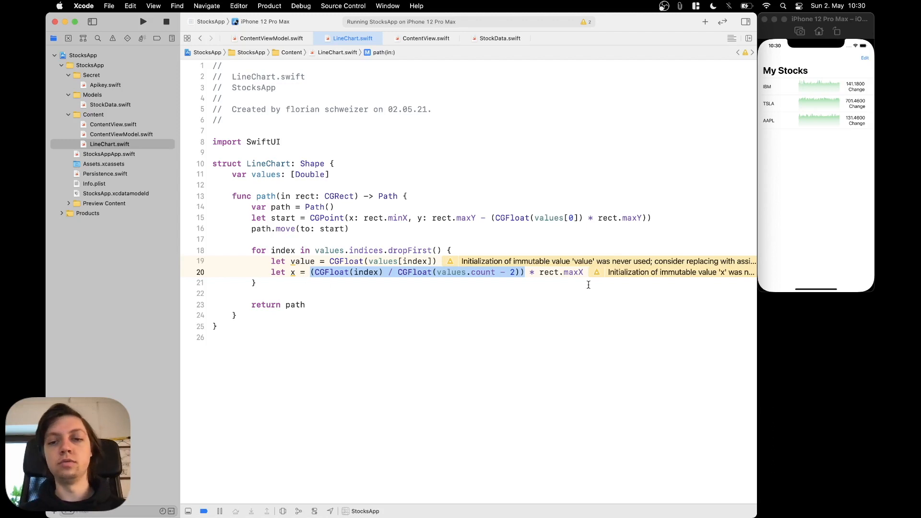
double_click(560, 272)
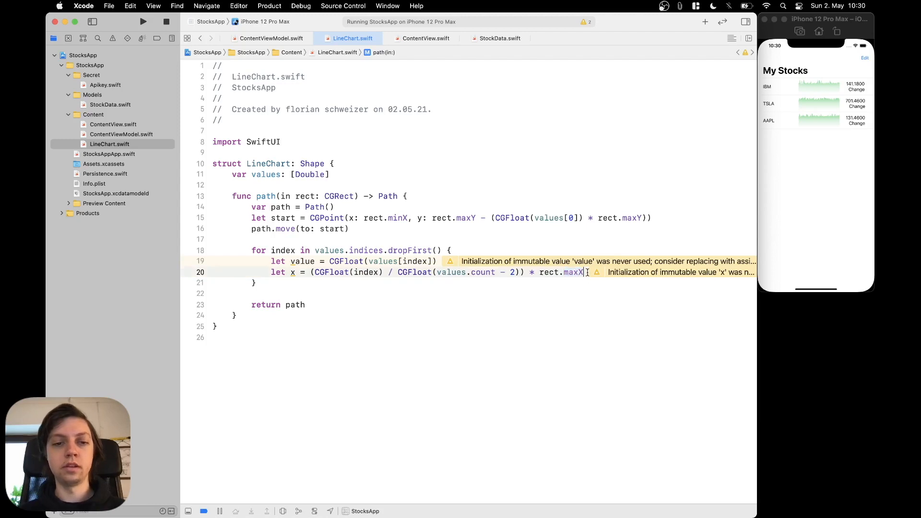
Step: Declare let y = rect.maxY - (CGFloat(value) * rect.maxY) inside the loop
type("let y =")
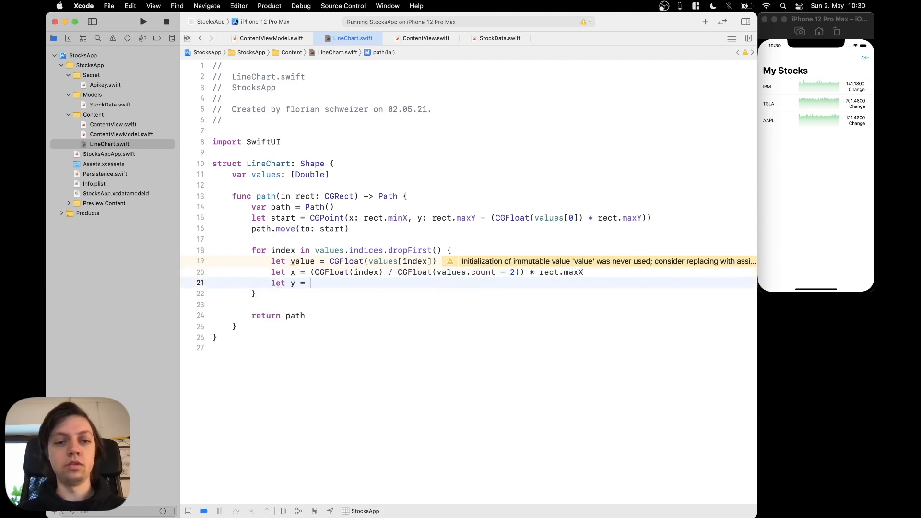
type("rec")
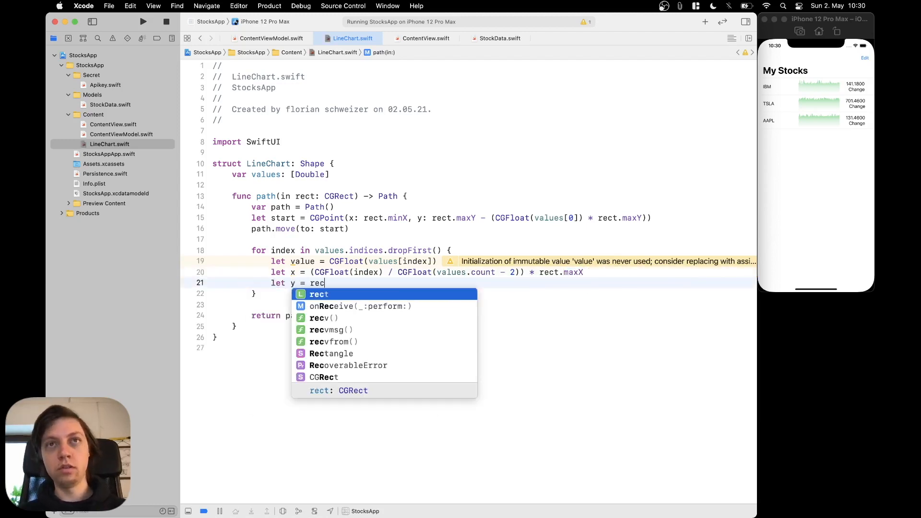
type("t.maxY -")
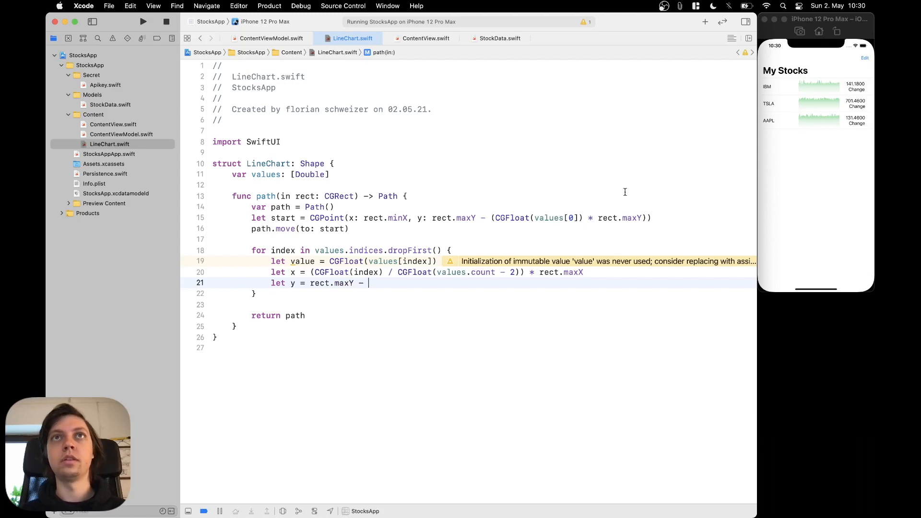
type("(CGFloat(")
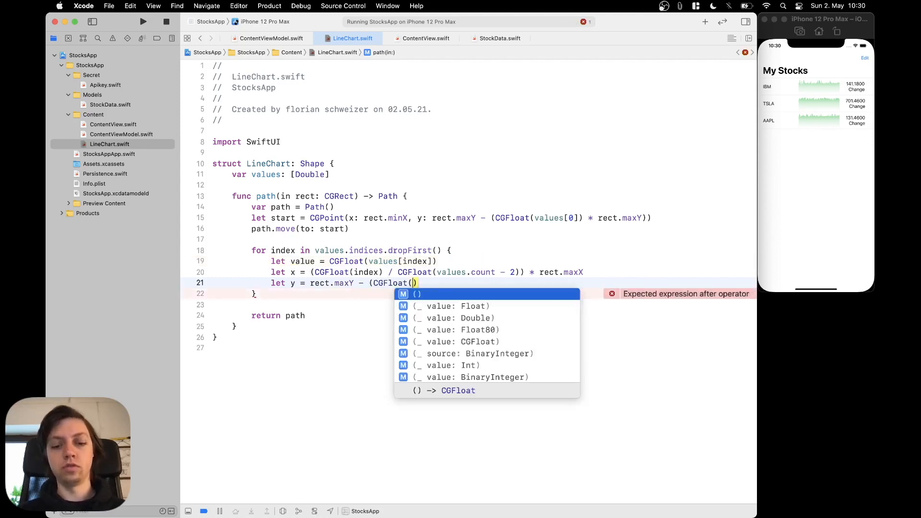
type("value) *)")
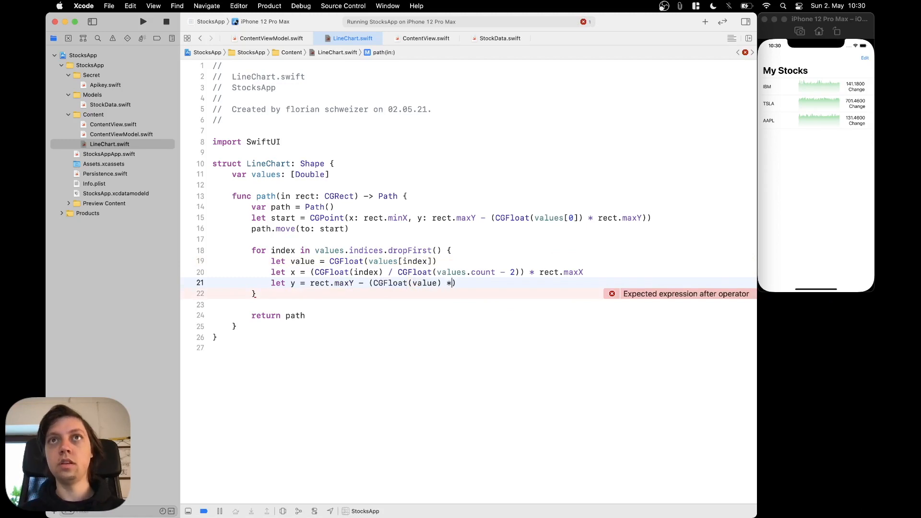
type("rext")
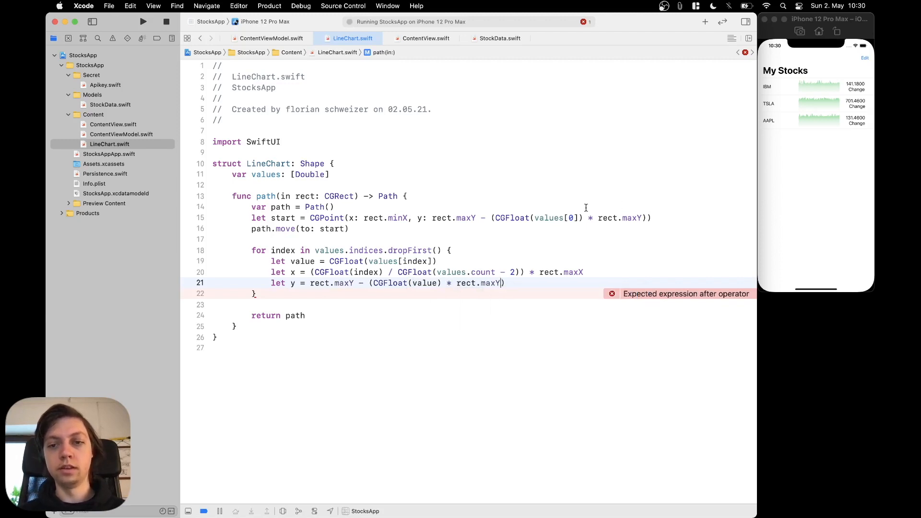
left_click_drag(433, 218, 643, 218)
type("let point =")
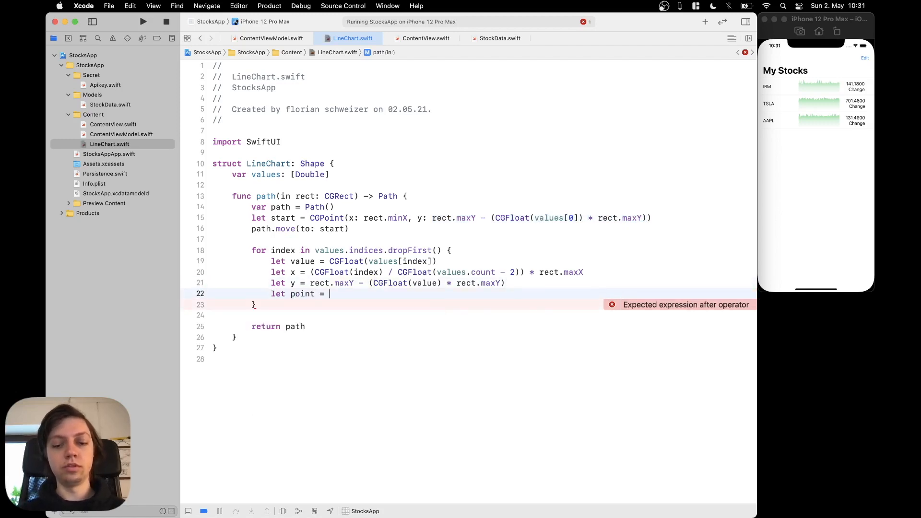
Step: Build let point = CGPoint(x: x, y: y) and add path.addLine(to: point)
type("CGPoint(x: x, y: y")
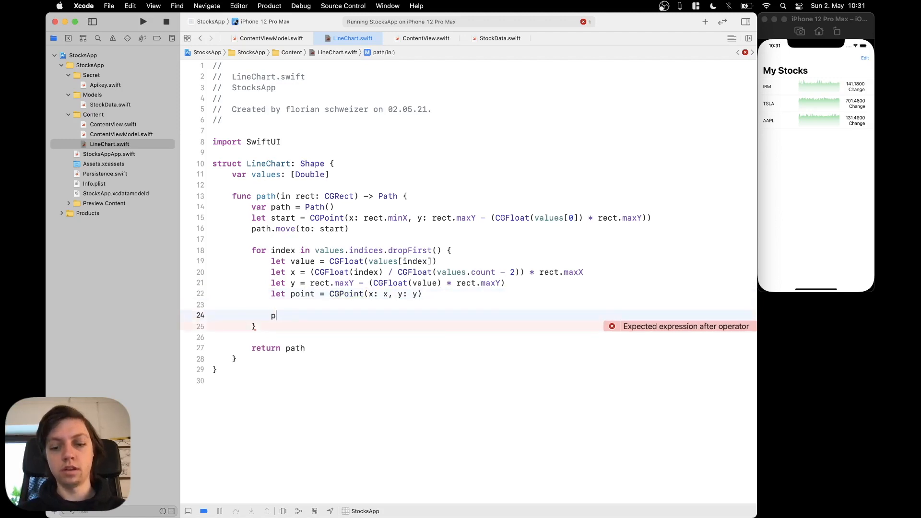
type("ath.add")
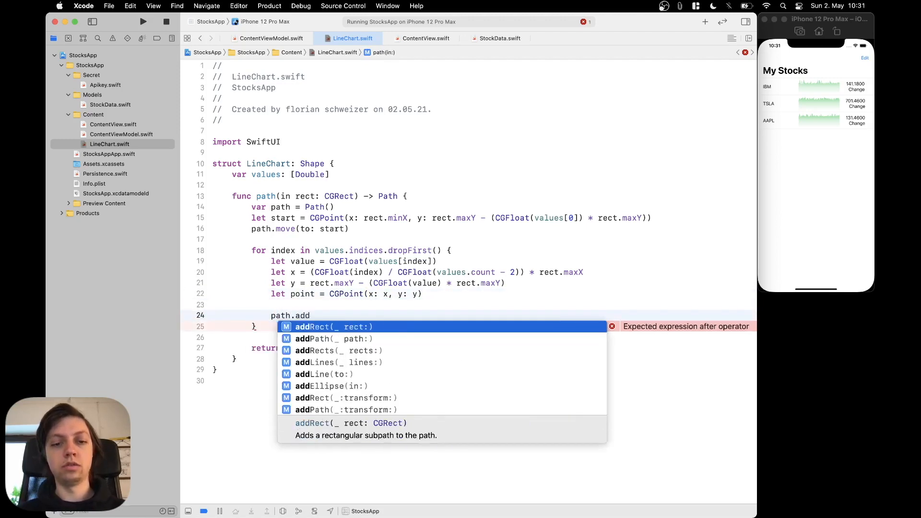
left_click(325, 374)
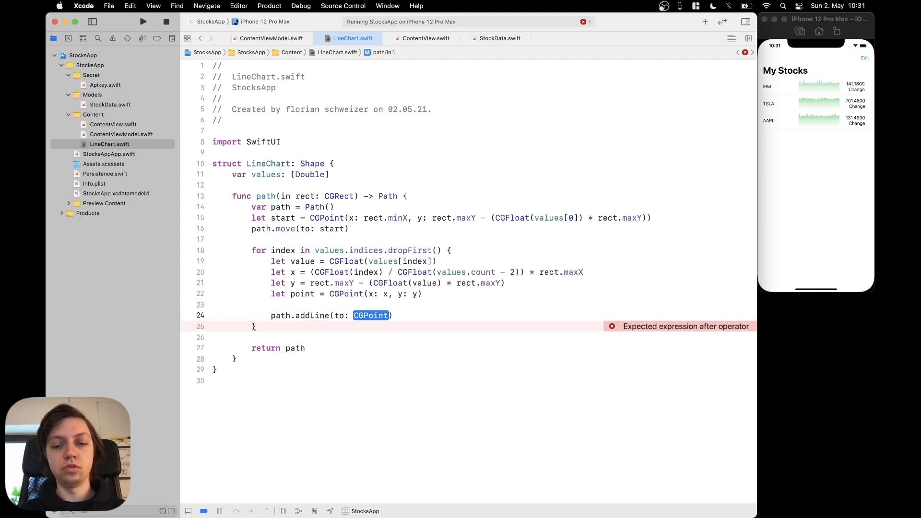
type("point")
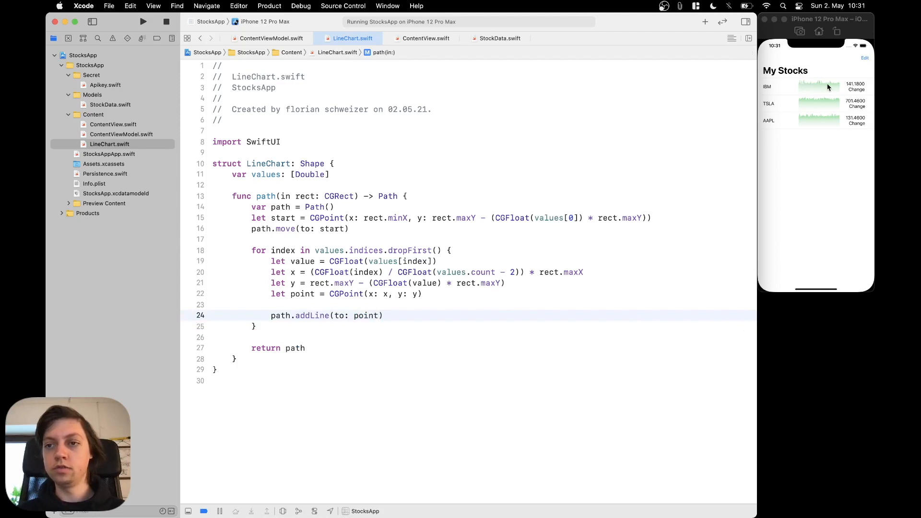
mouse_move(822, 98)
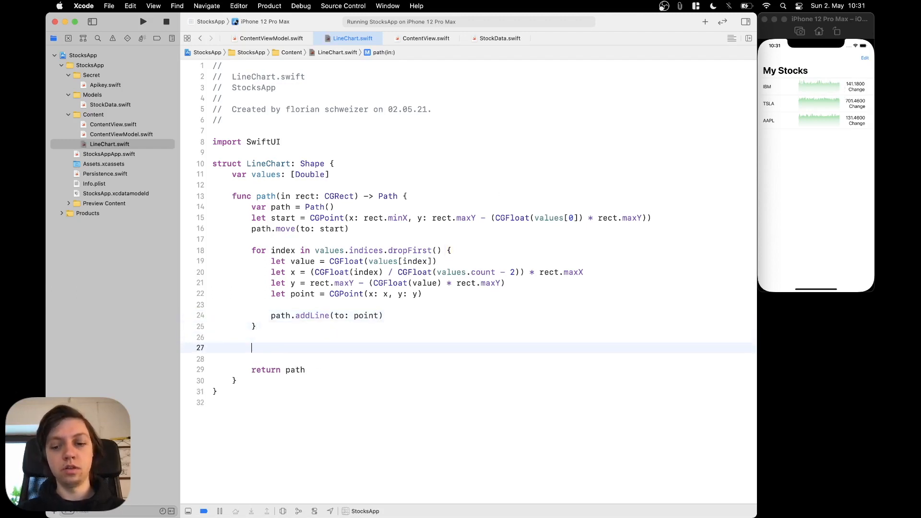
Step: After the loop add a line to the bottom-right corner CGPoint(rect.maxX, rect.maxY)
type("path.addLine(to: CGPoint")
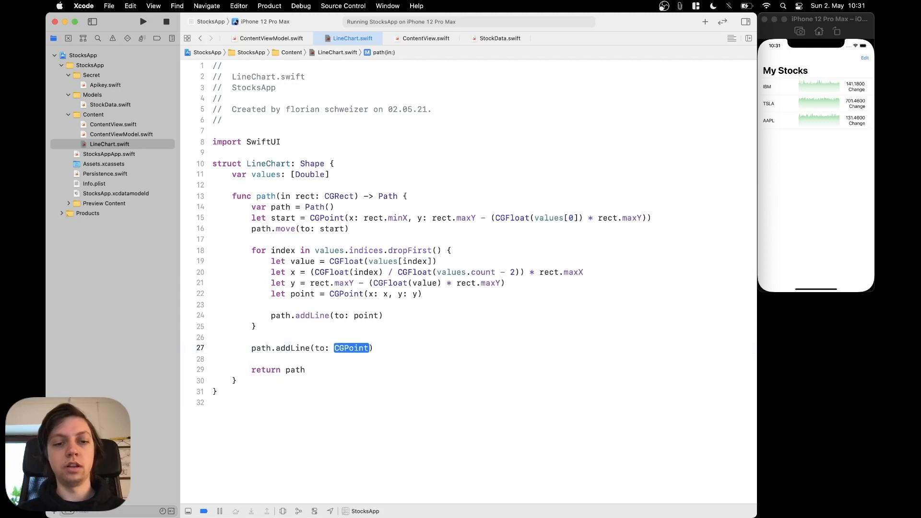
type("CGFloat, y: CGFloat")
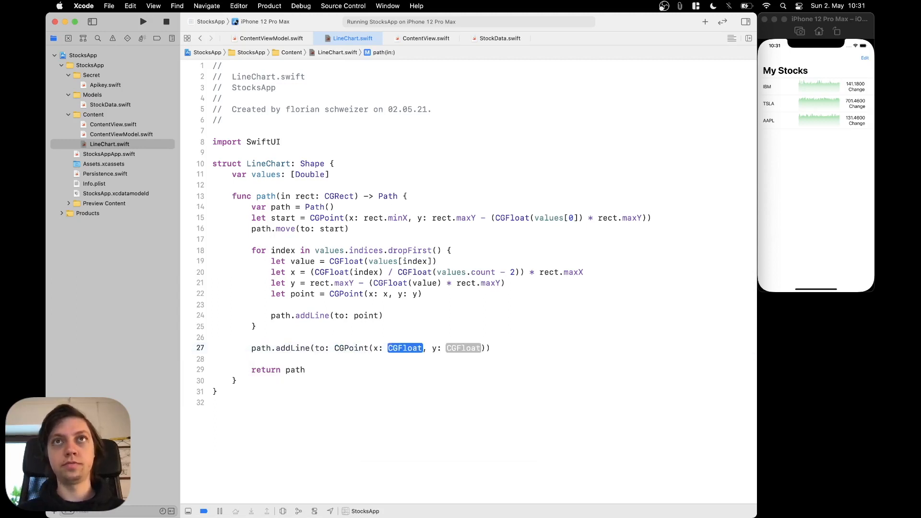
type("rect.maxX")
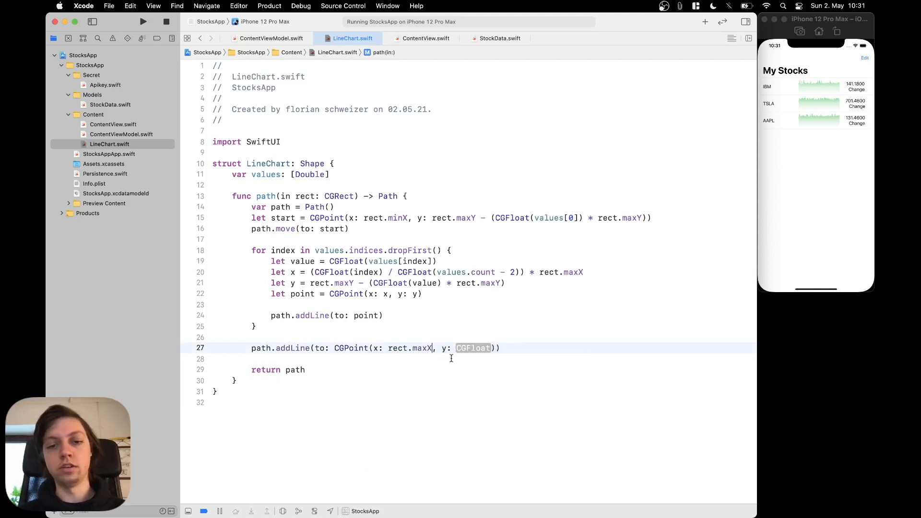
type("rect.")
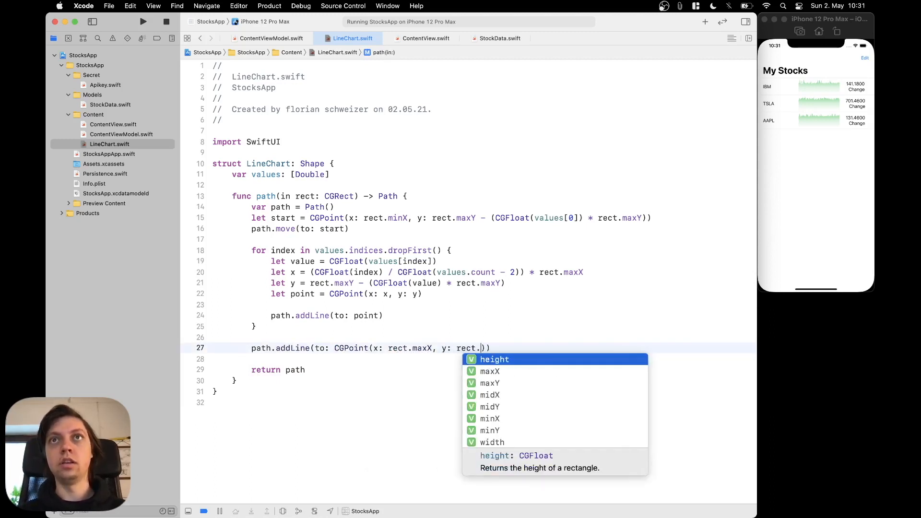
type("maxY")
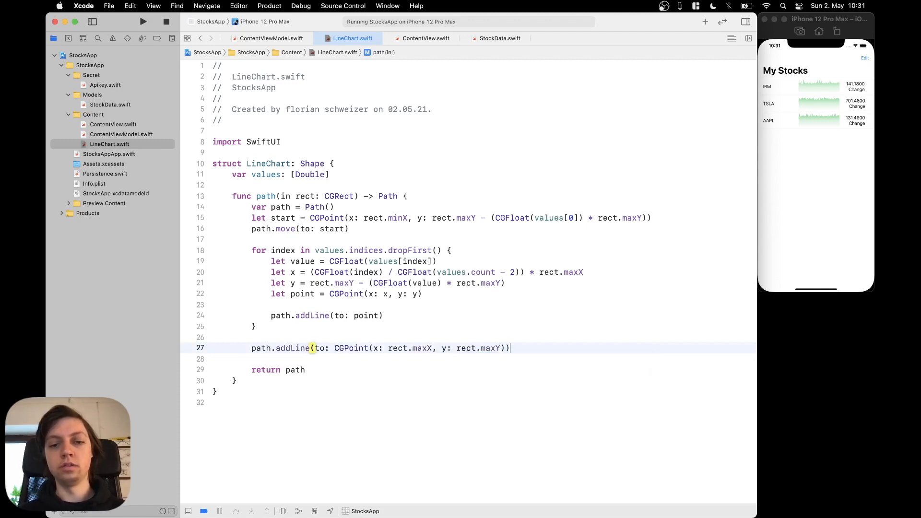
Step: Add lines to the bottom-left corner CGPoint(rect.minX, rect.maxY) and back to start
type("path.addLine(to: CGPoint")
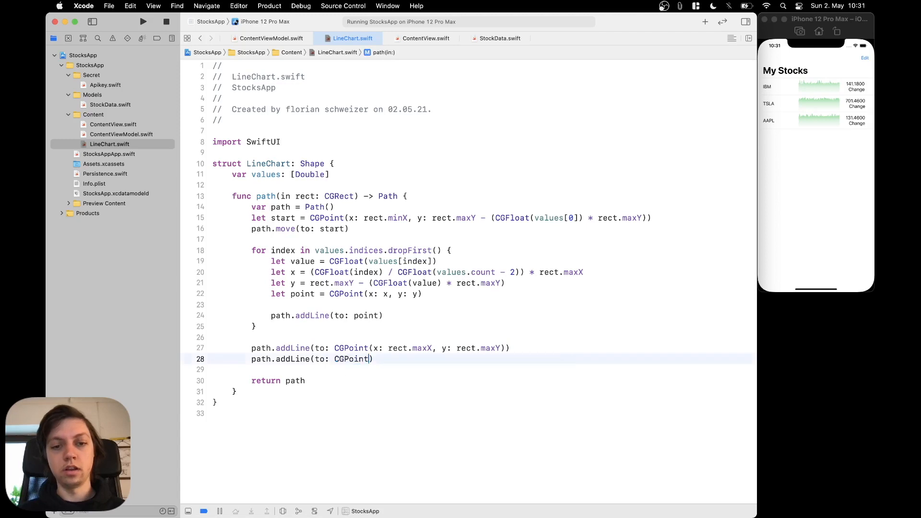
type("(x: rect.minX, y: rect.maxY")
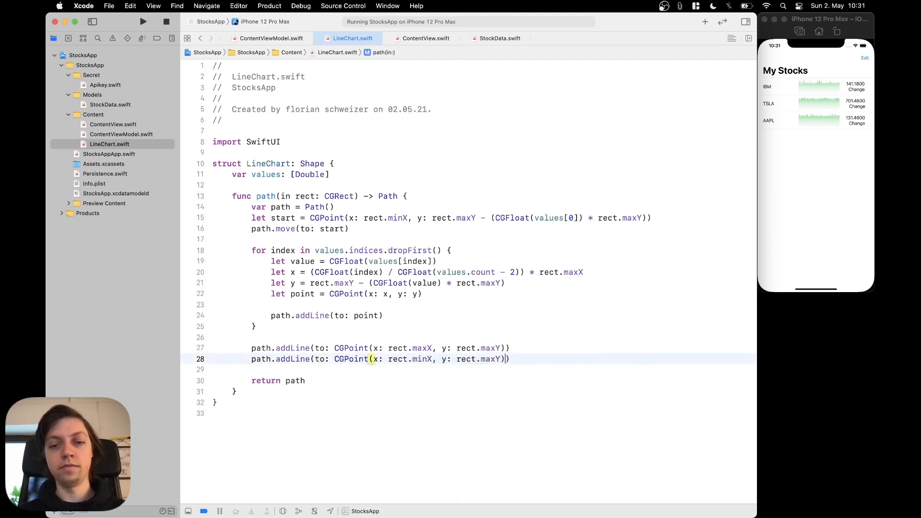
key("Return")
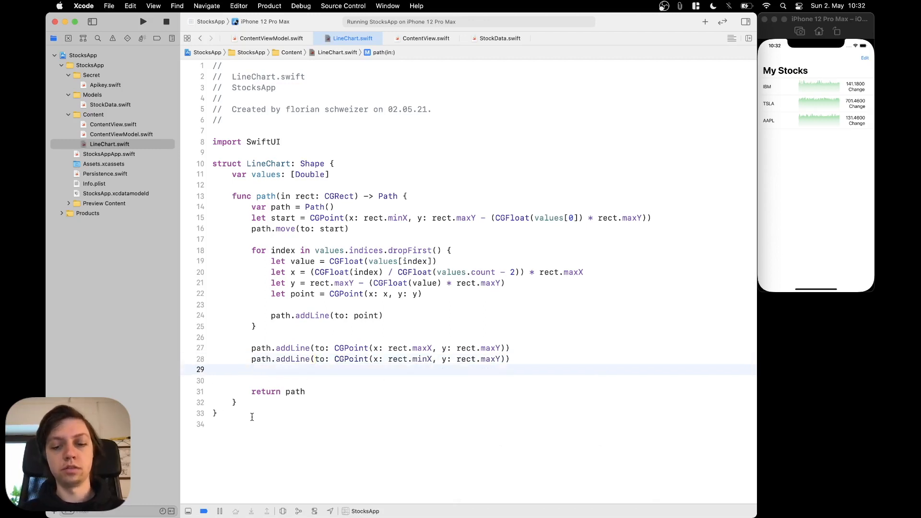
type("path.addLine(to: CGPoint")
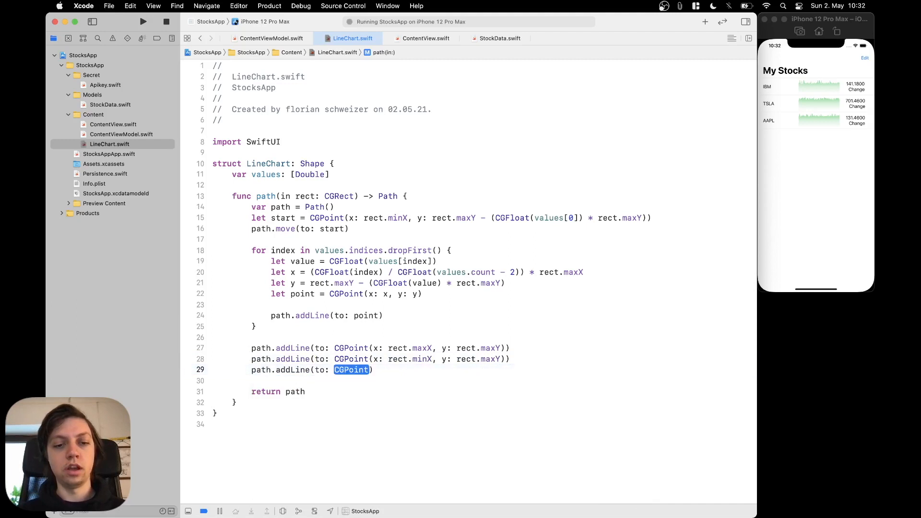
type("start")
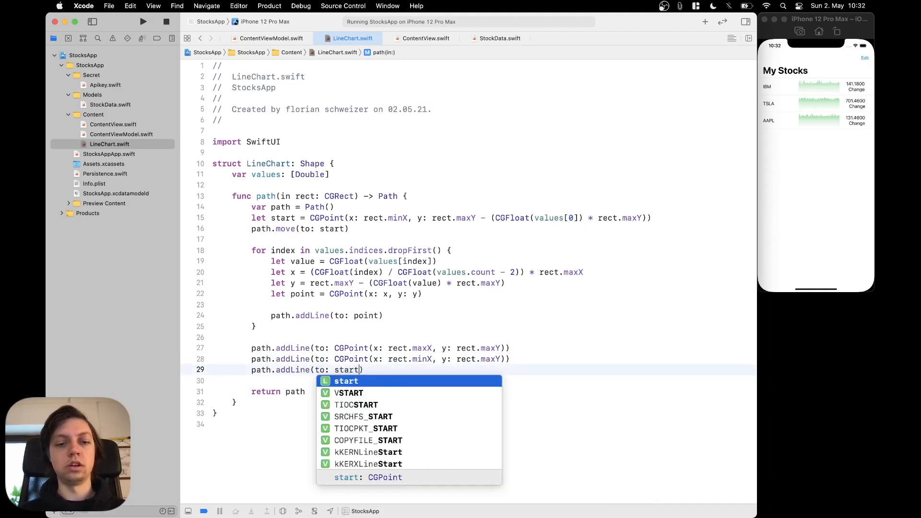
key("escape")
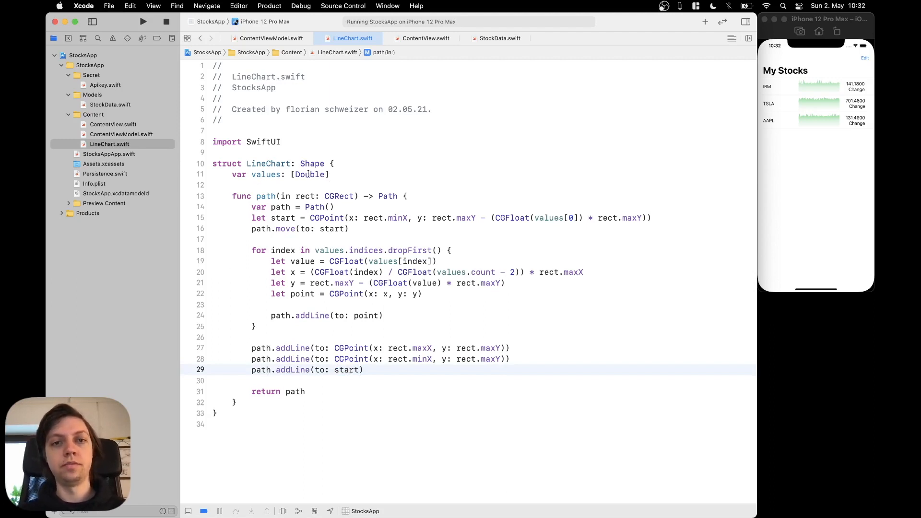
mouse_move(415, 43)
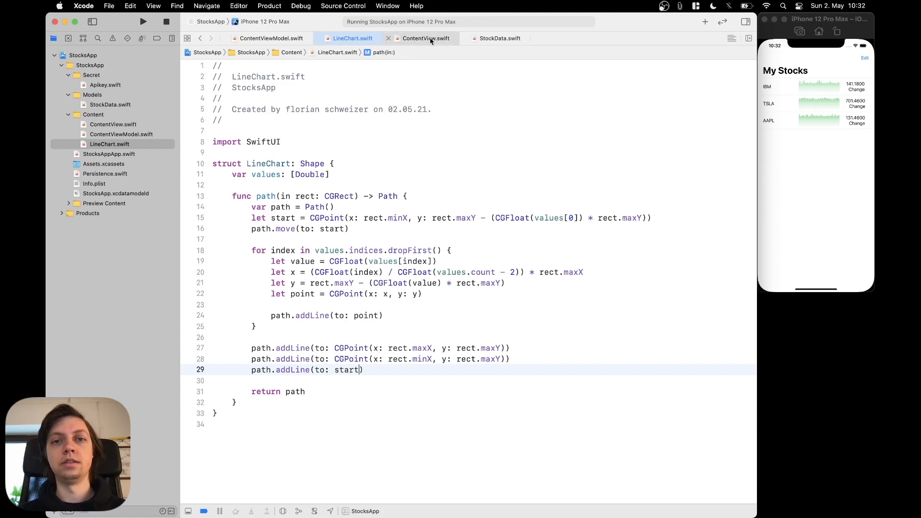
Step: In ContentView.swift replace RoundedRectangle(cornerRadius: 10) with LineChart(values:), then switch to StockData.swift
left_click(426, 38)
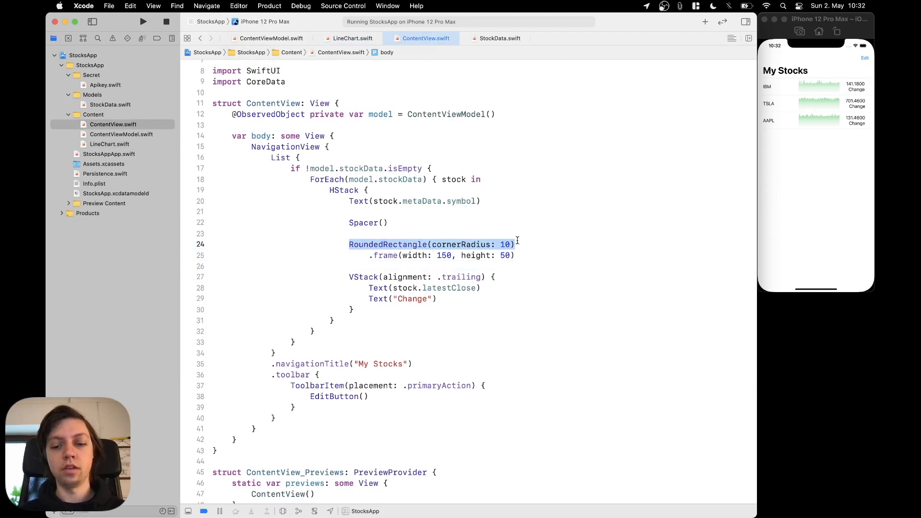
type("LineChart(values: [Double")
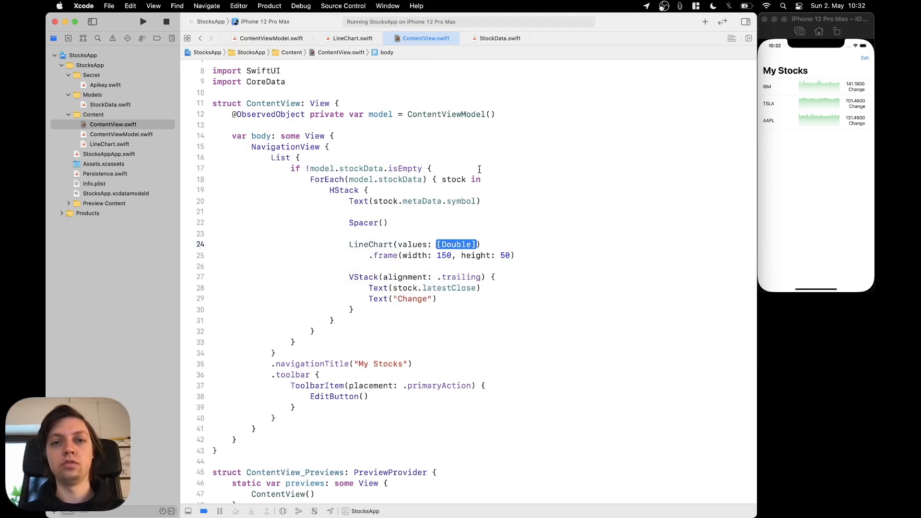
left_click(499, 38)
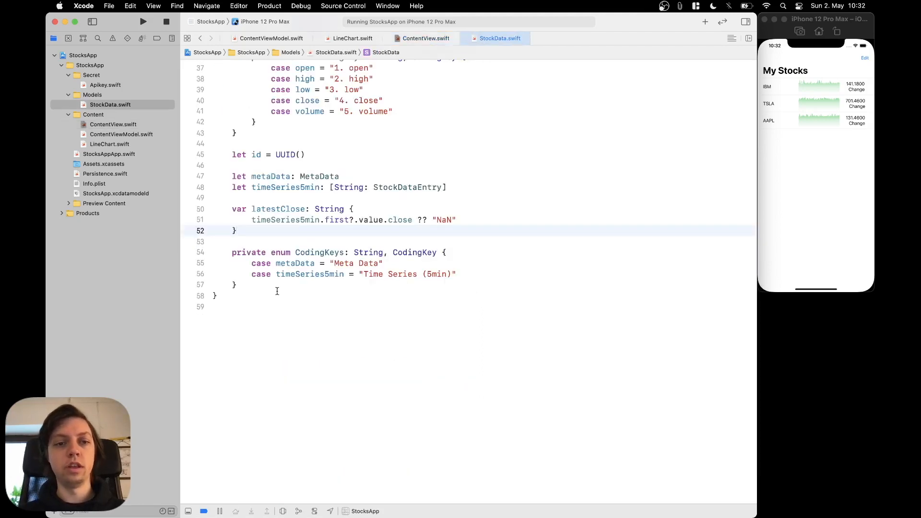
Step: Add var closeValues: [Double] with let rawValues = timeSeries5min.values
type("var closeV")
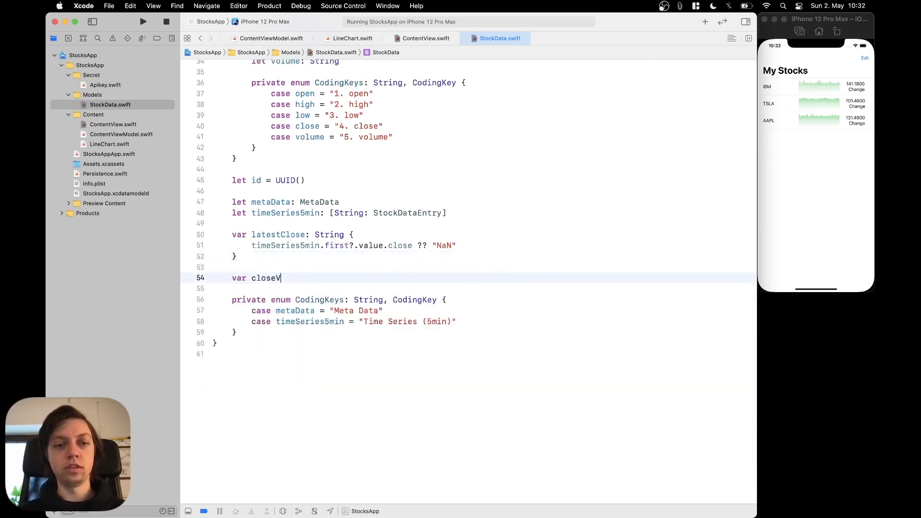
type("alues: [")
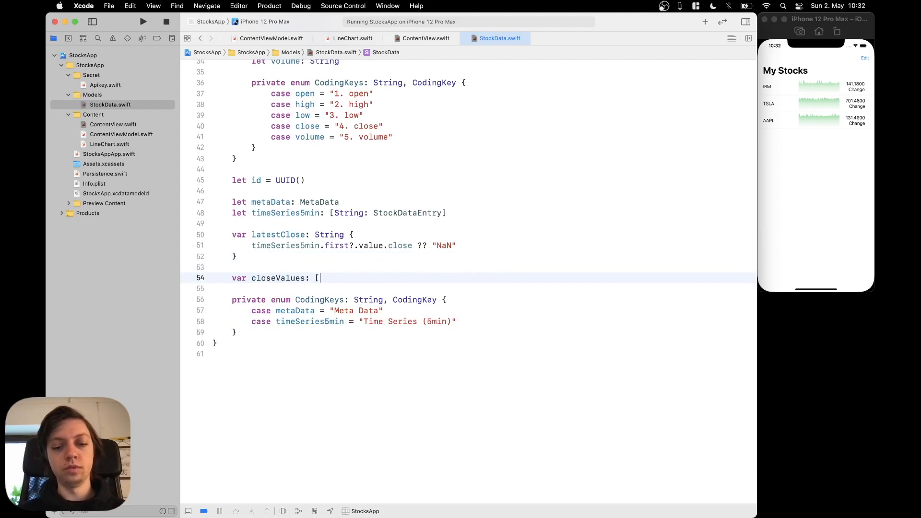
type("Double]")
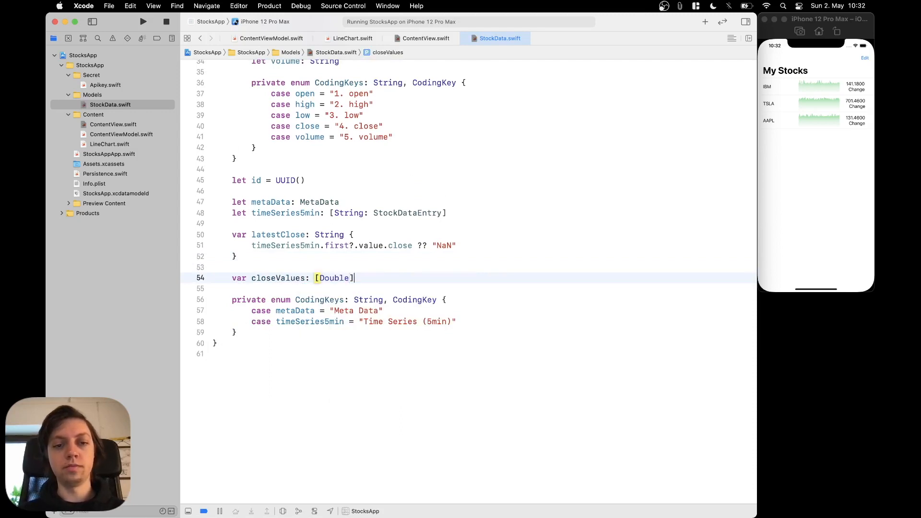
type("{")
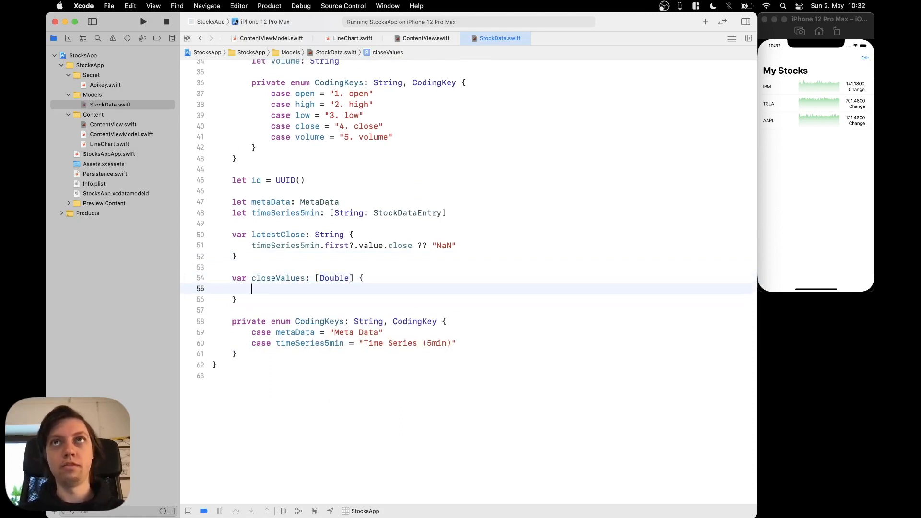
type("let rawVa")
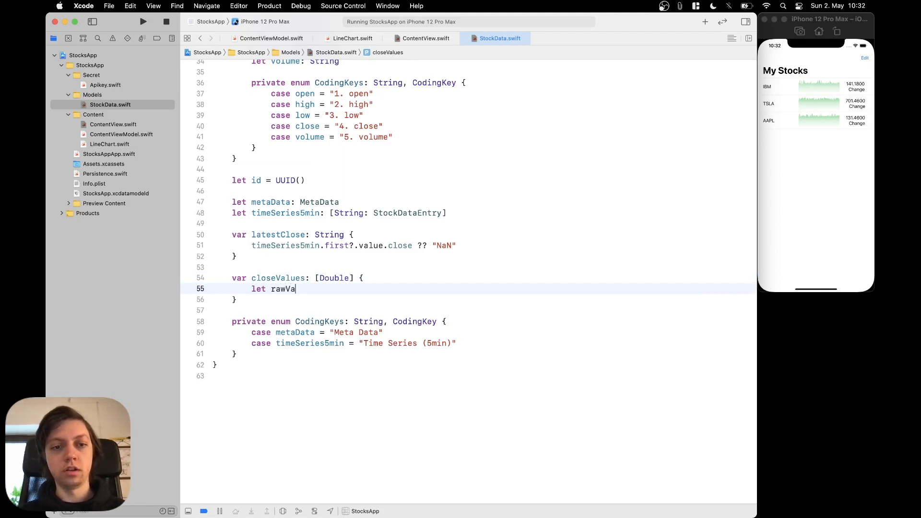
type("lues")
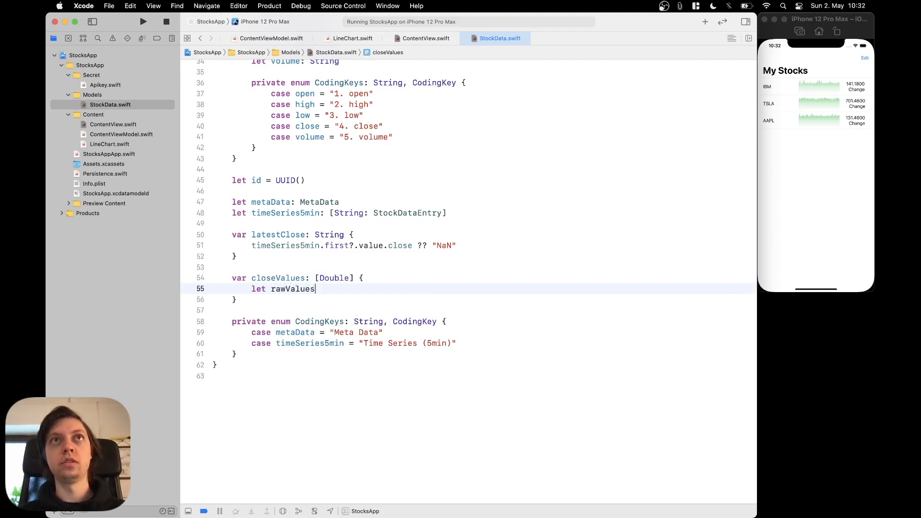
type("= timeSeries5min")
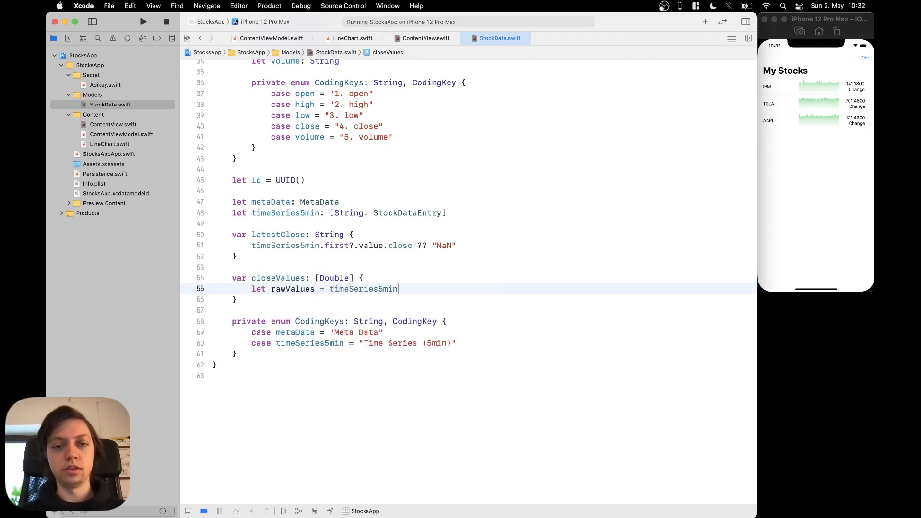
type(".values")
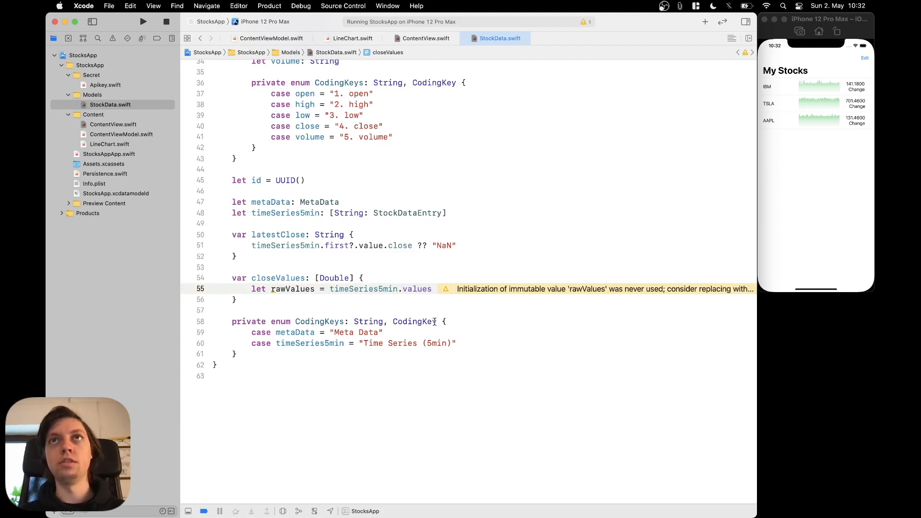
Step: Map each entry to Double($0.close)! to complete rawValues
type(".map {}")
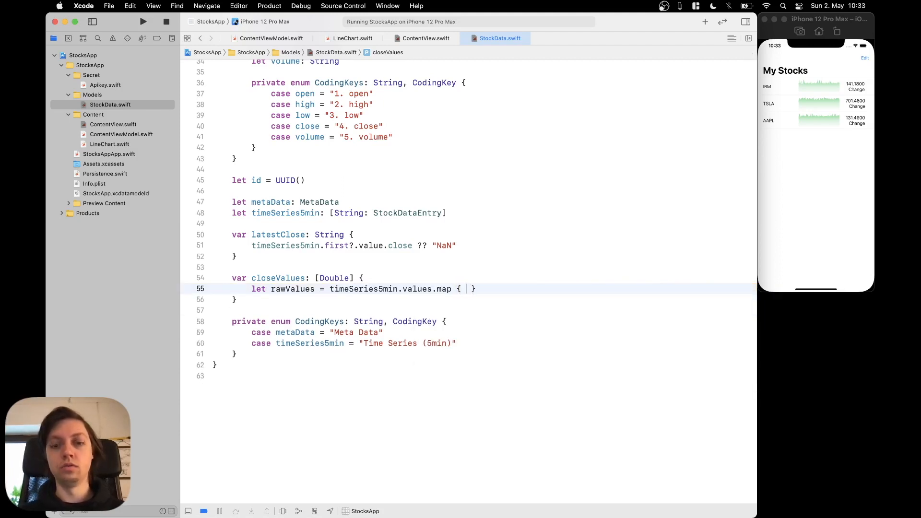
type("DOuble(")
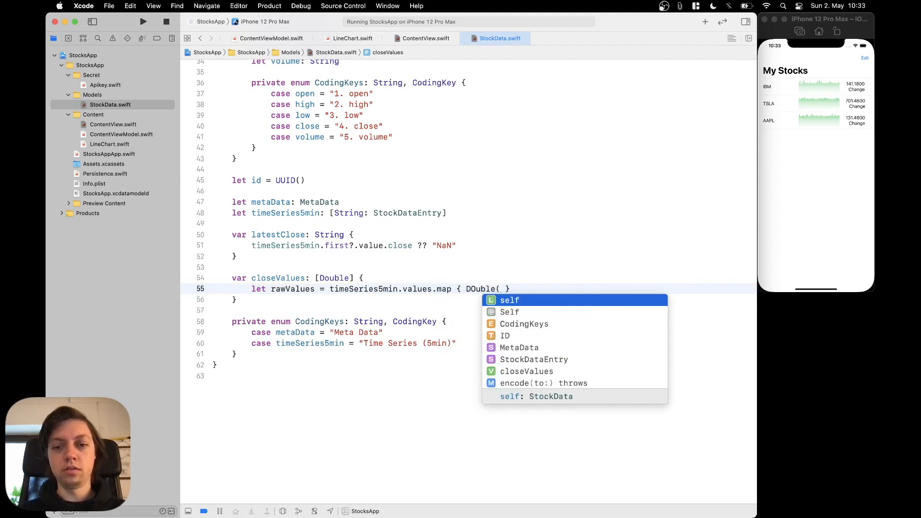
type("Double")
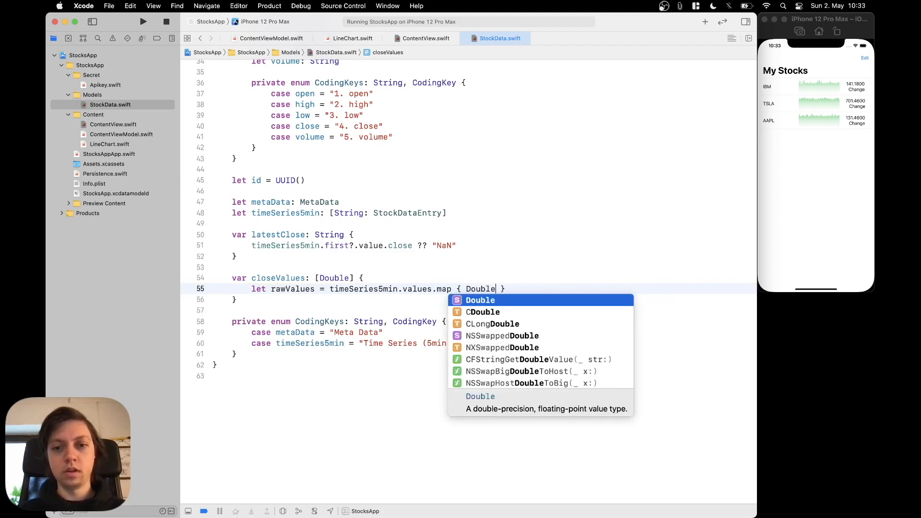
type("($0.close")
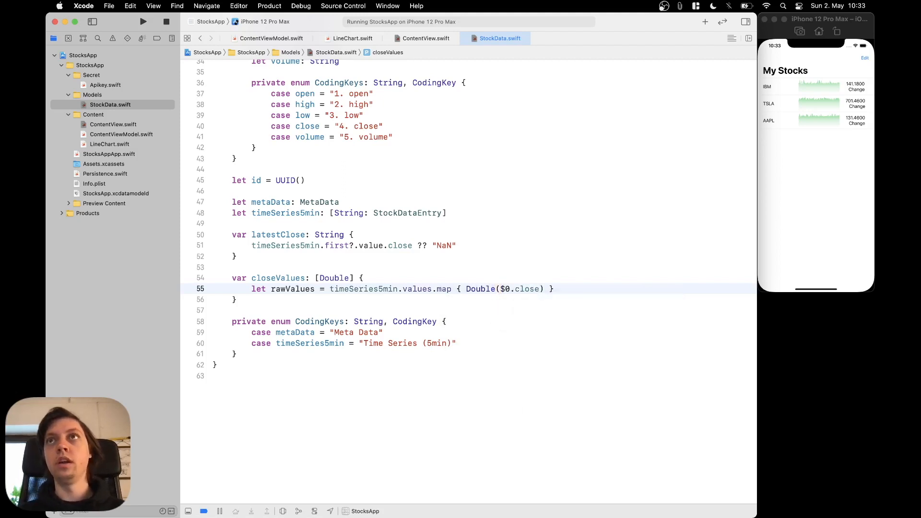
type("!")
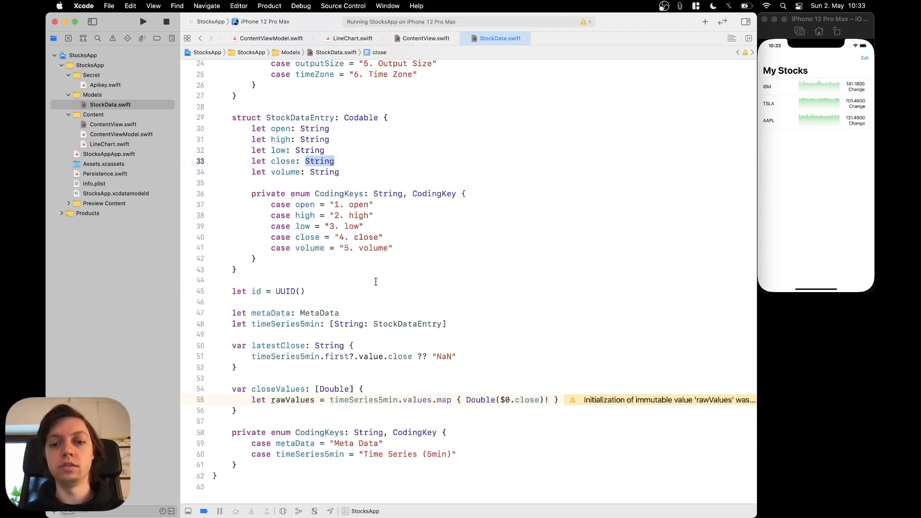
scroll("down", 3)
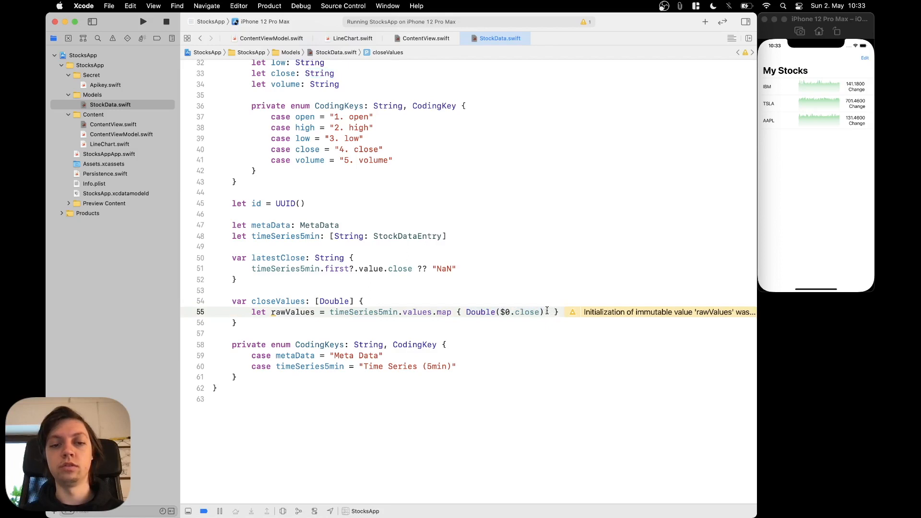
type("!")
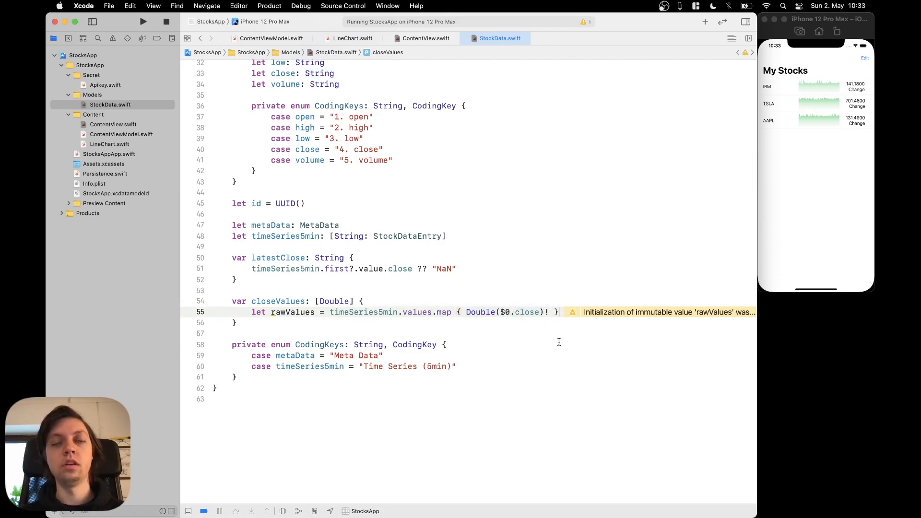
Step: Declare let max = rawValues.max()! and let min = rawValues.min()!
type("let max = r")
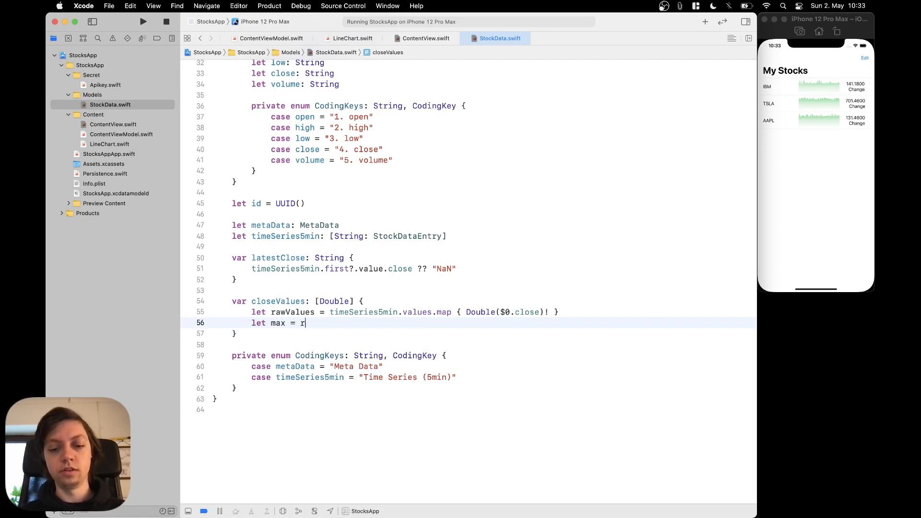
type("awValues.max()")
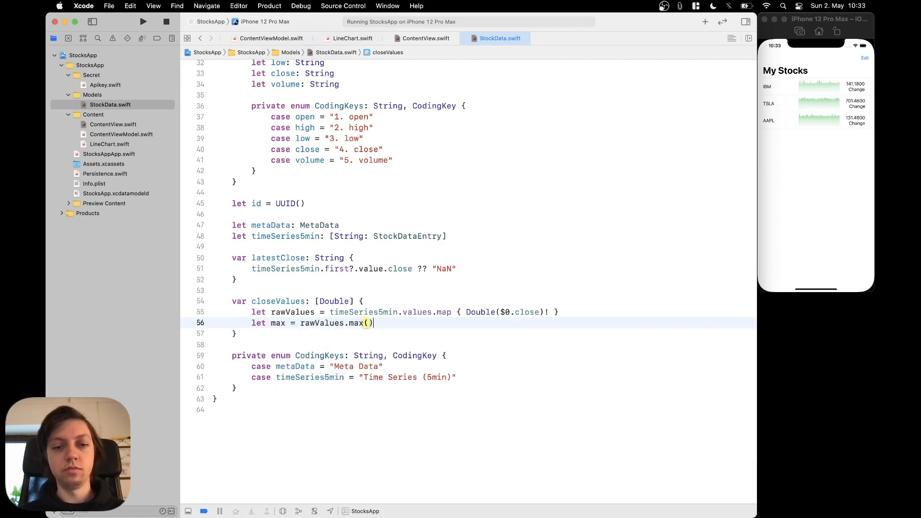
key("return")
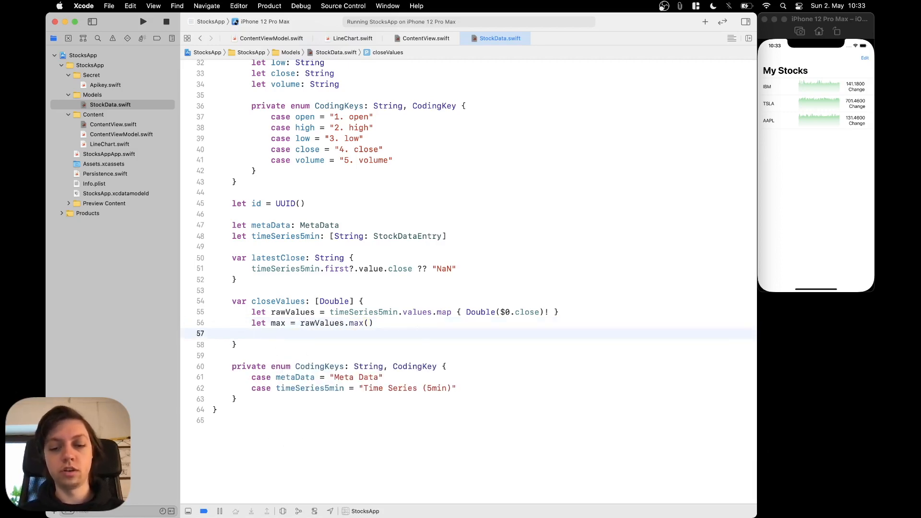
type("let min = rawValues.min()!")
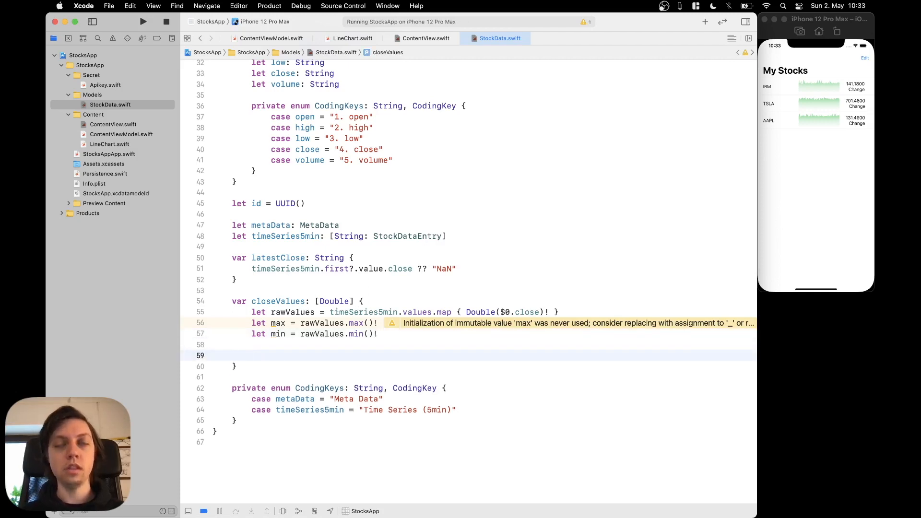
Step: Return rawValues.map { ($0 - min * 0.95) / (max - min * 0.95) }
type("return rawValues")
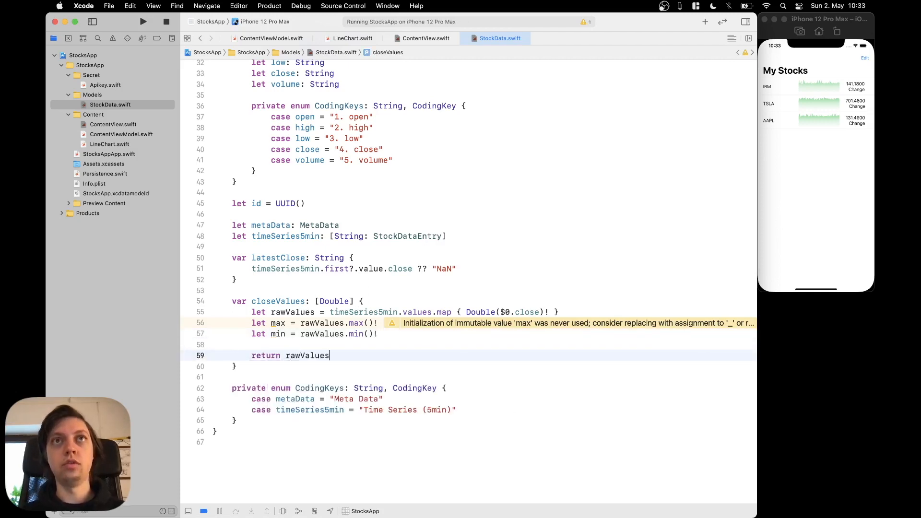
type(".map")
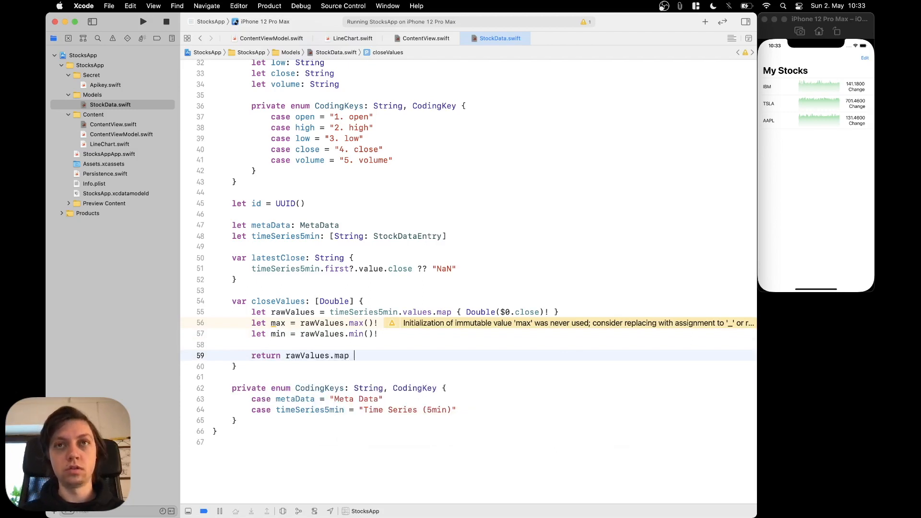
type("{ }")
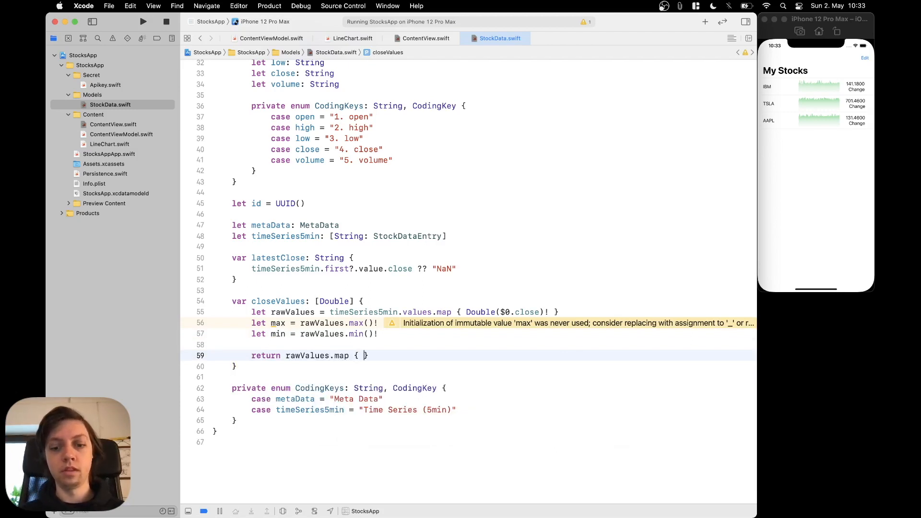
type("()")
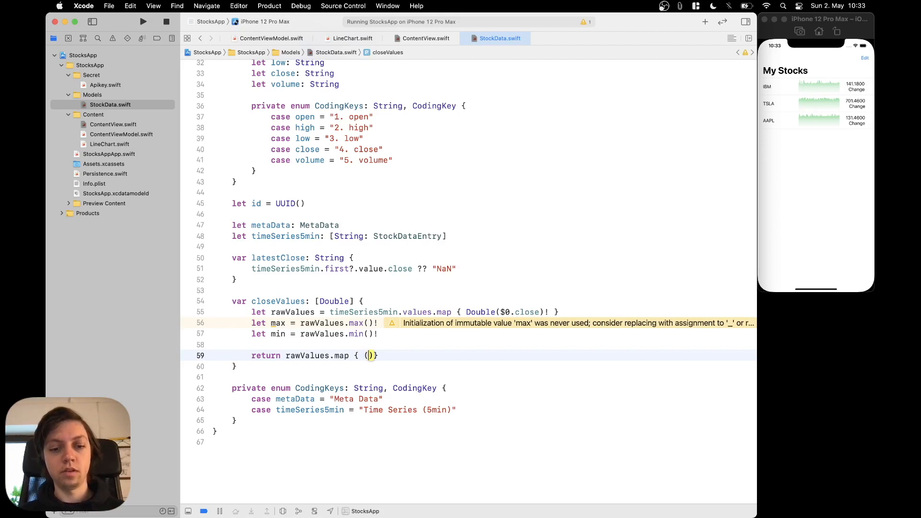
type("$0 - min")
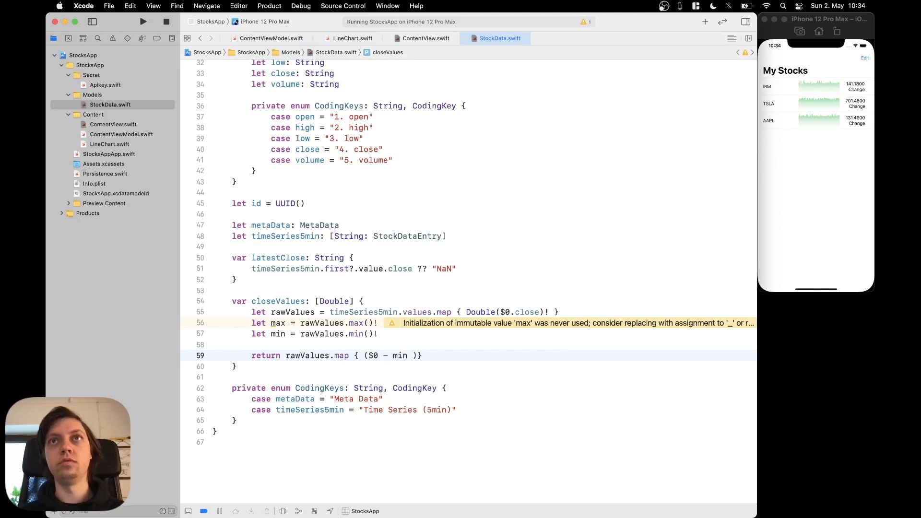
type("* 0")
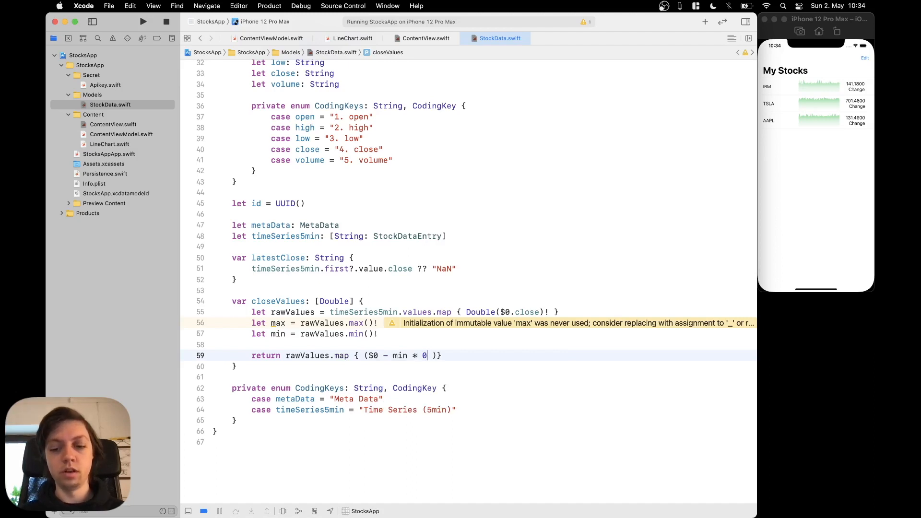
type(".95) / (max - min")
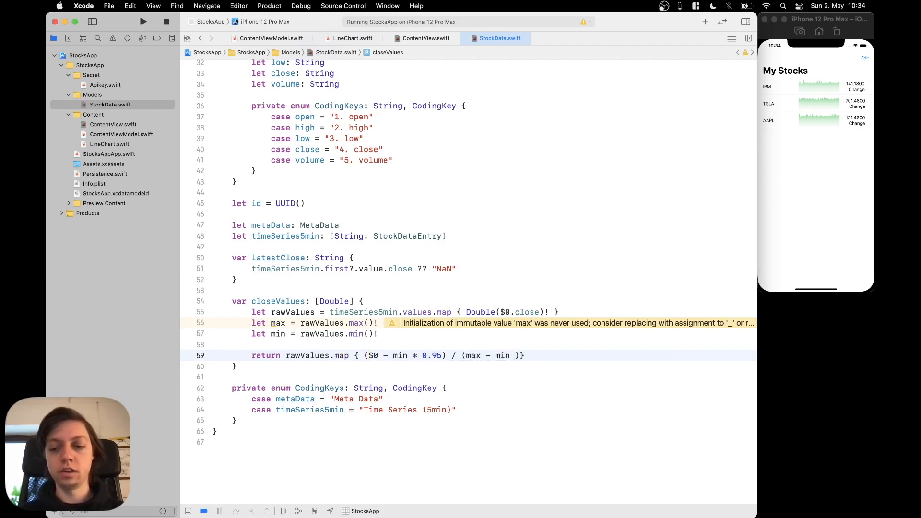
type("* 0.95")
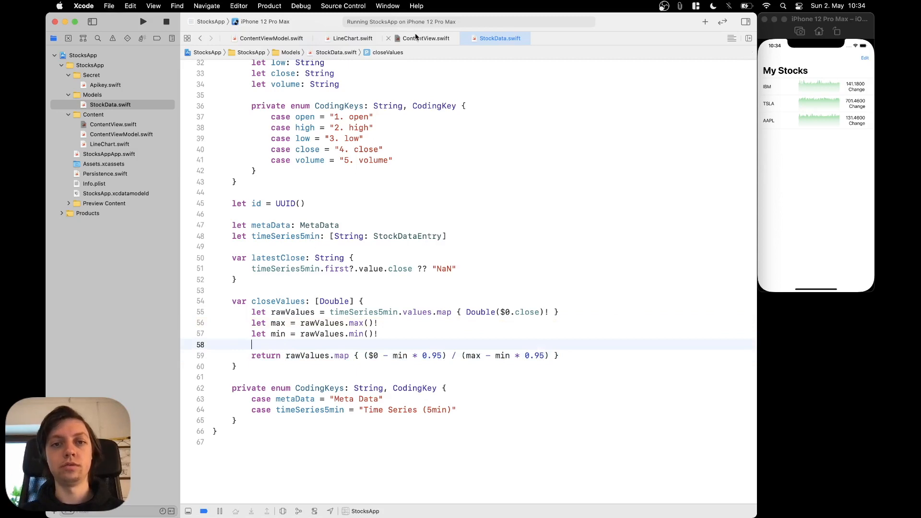
Step: In ContentView pass stock.closeValues to LineChart and begin a .fill( modifier
left_click(426, 38)
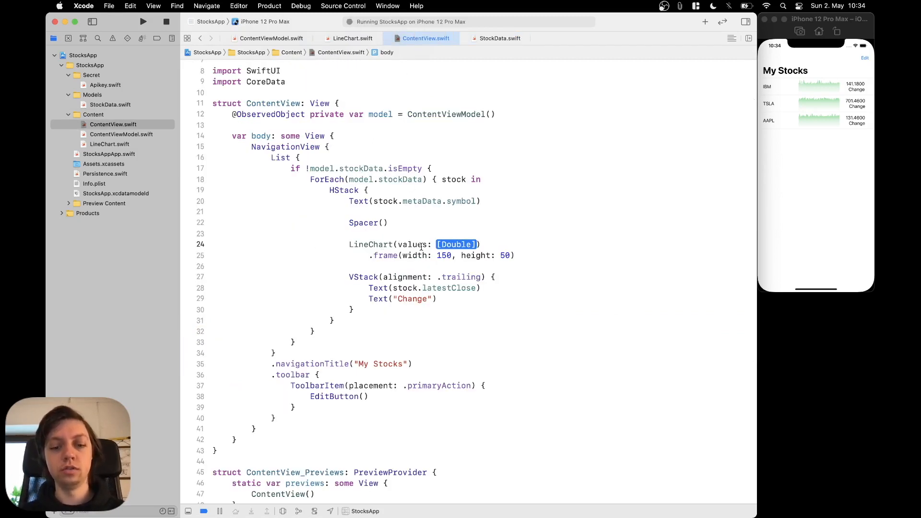
type("stock.closeValues")
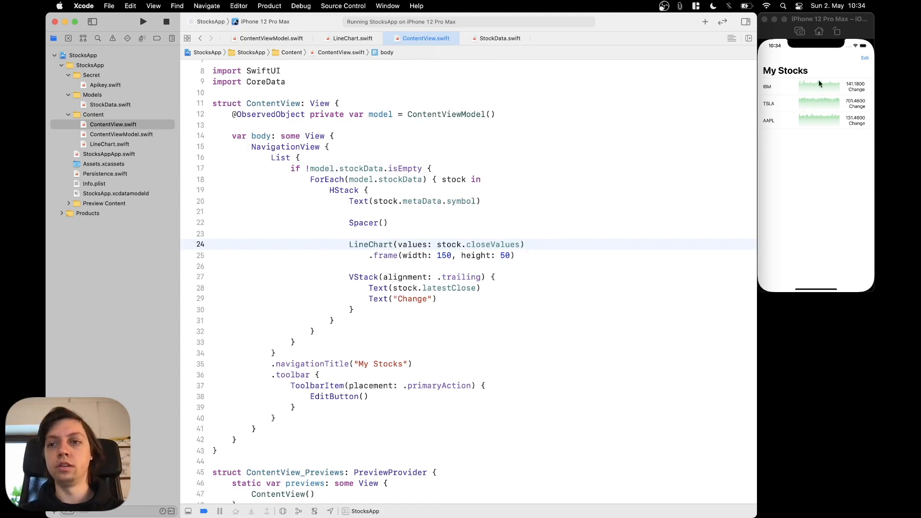
mouse_move(549, 242)
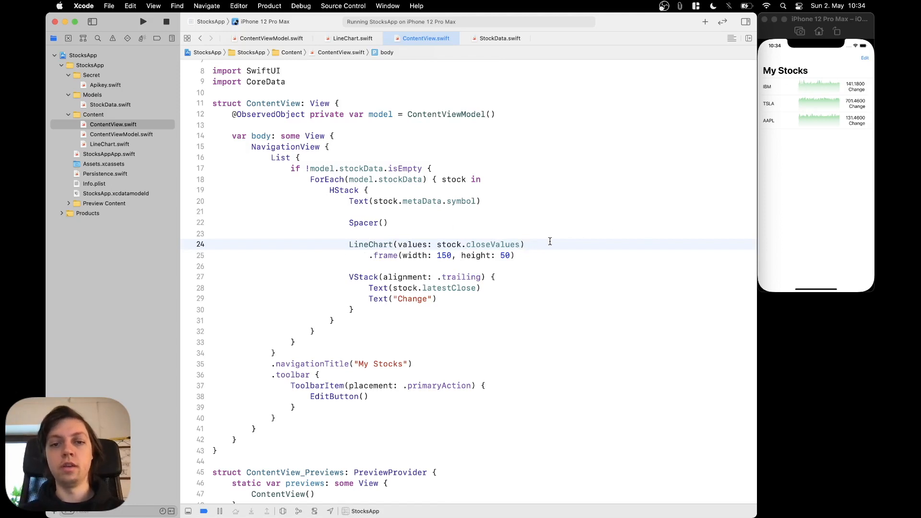
type(".fill(")
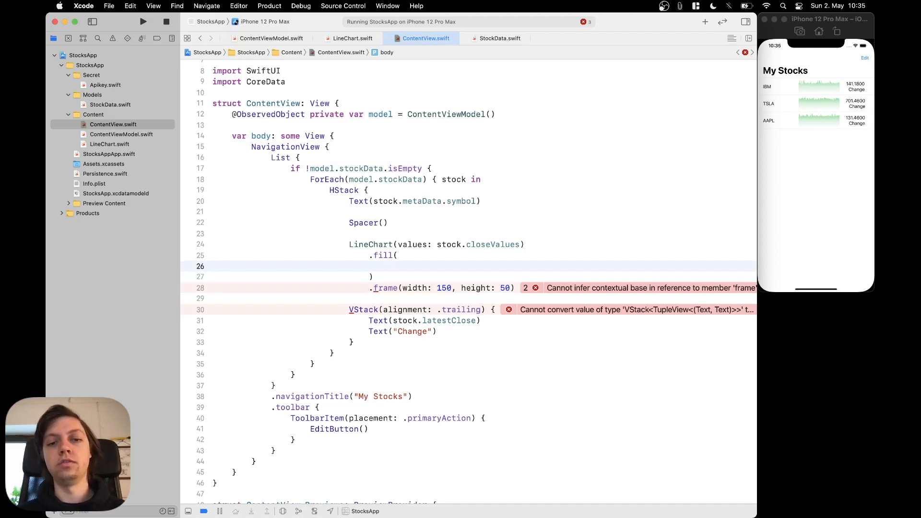
Step: Replace the chart fill with a LinearGradient whose first colour is .green.opacity(0.7)
type("LinearGradient(")
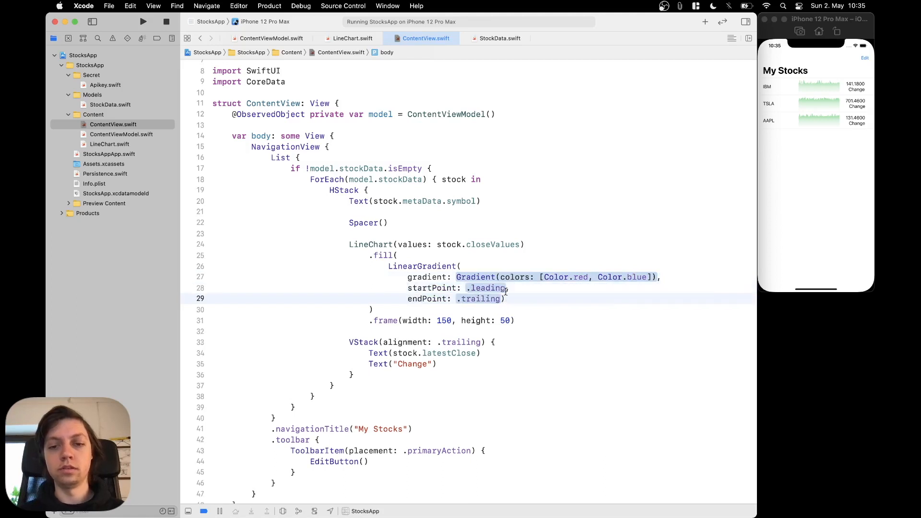
key("Return")
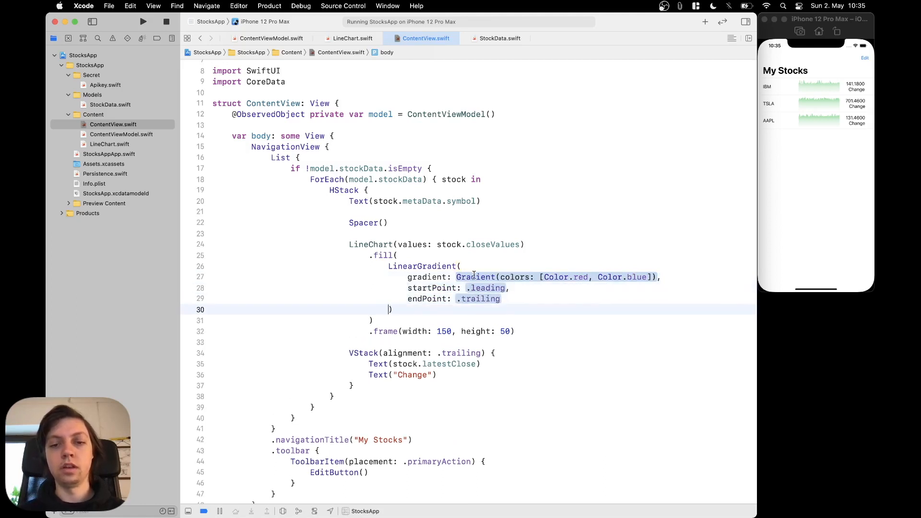
left_click(579, 277)
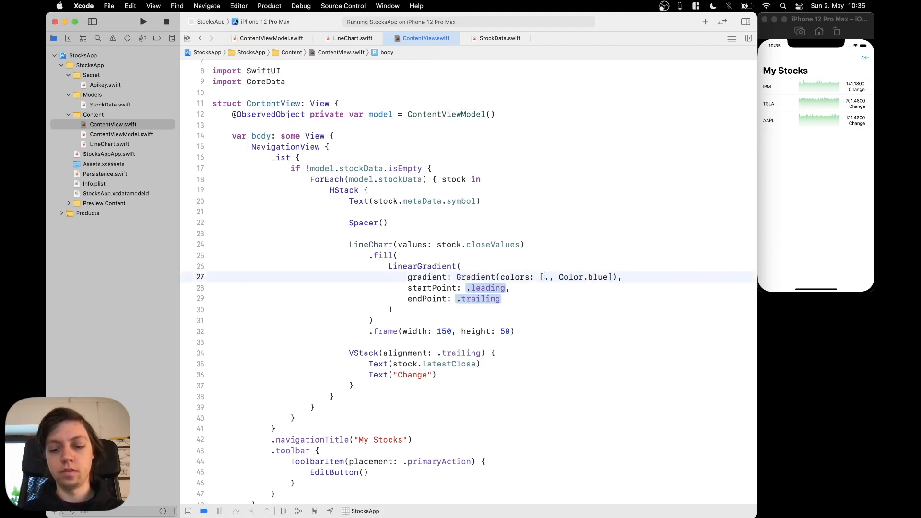
type("green.opacity(0")
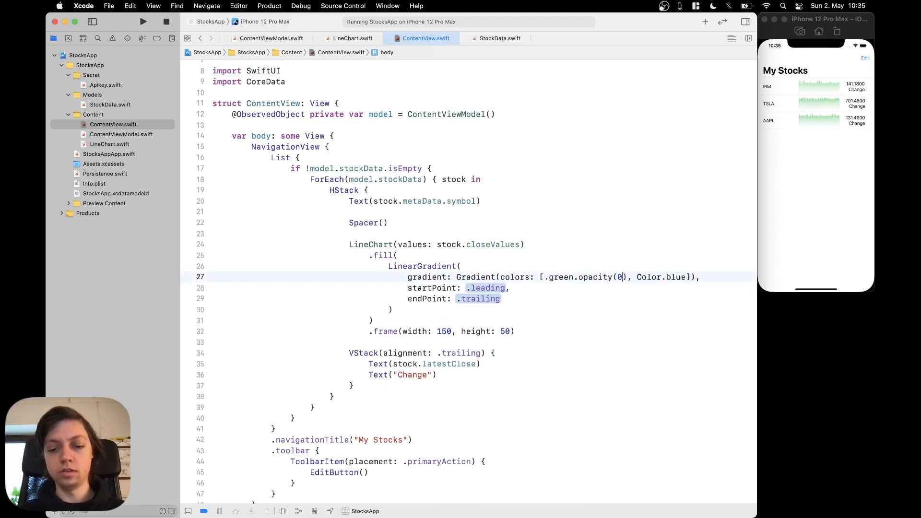
type(".7")
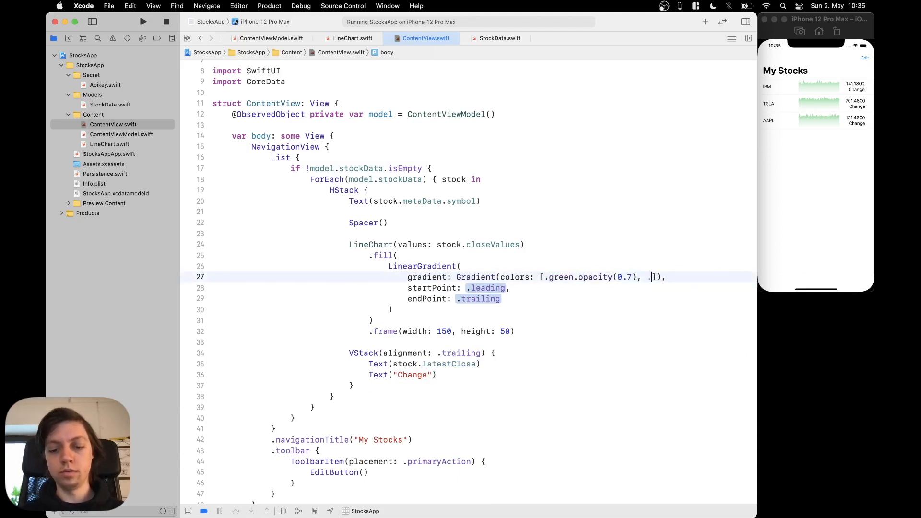
Step: Add the remaining green stops at 0.2 and 0 opacity and start the gradient from .top
type("green.opacity(0.2")
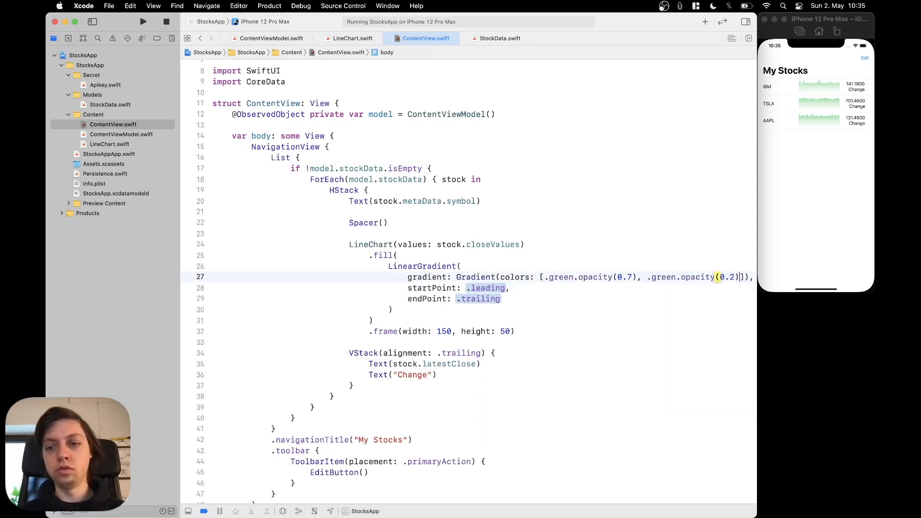
type(".green")
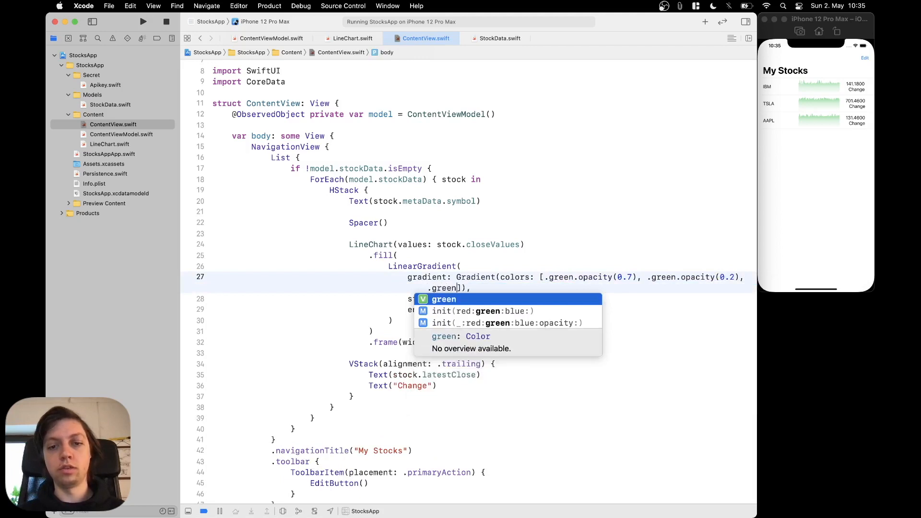
type("opacity(0")
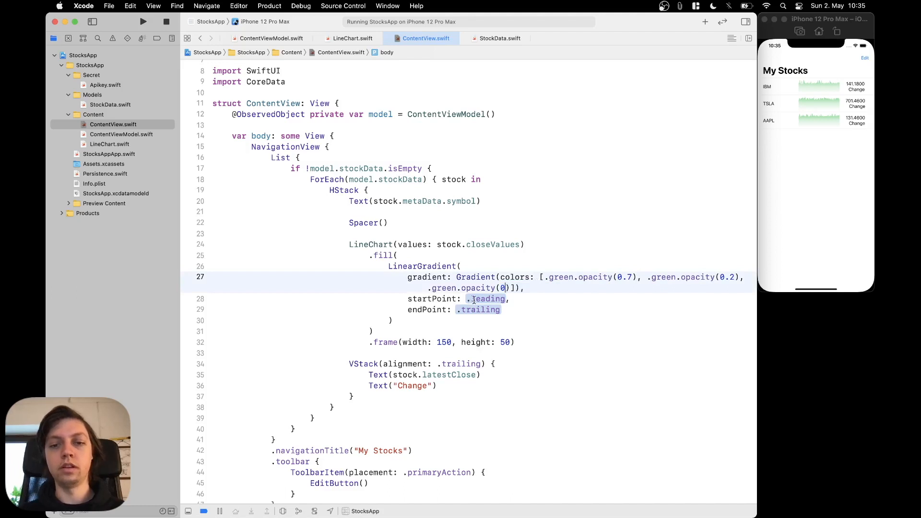
type("top")
left_click(452, 309)
type("bottom")
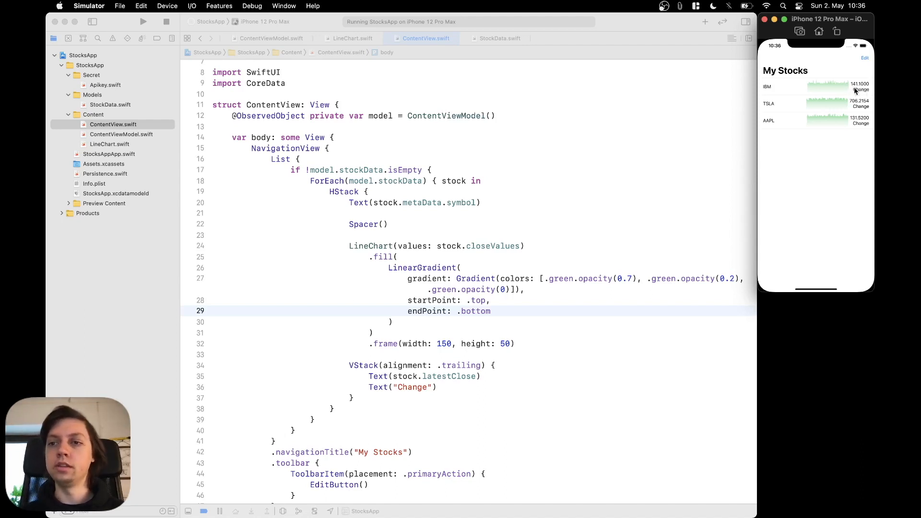
mouse_move(807, 89)
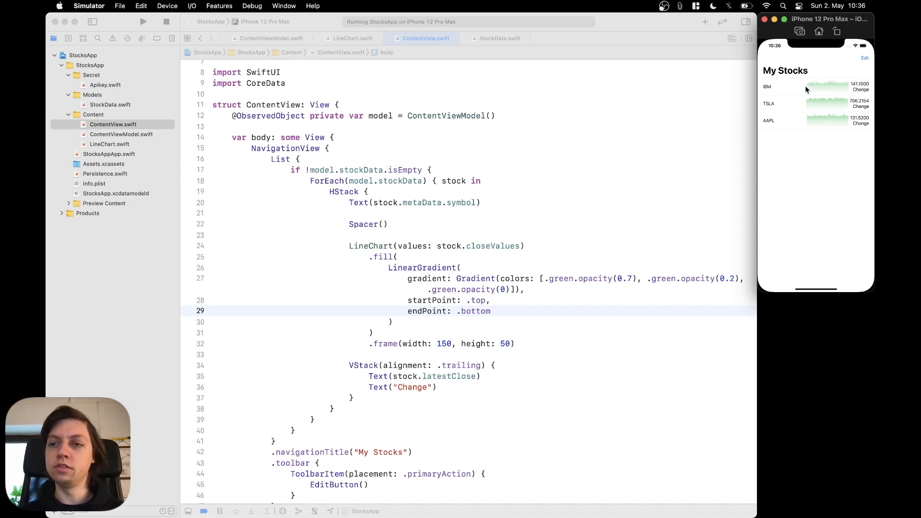
mouse_move(805, 66)
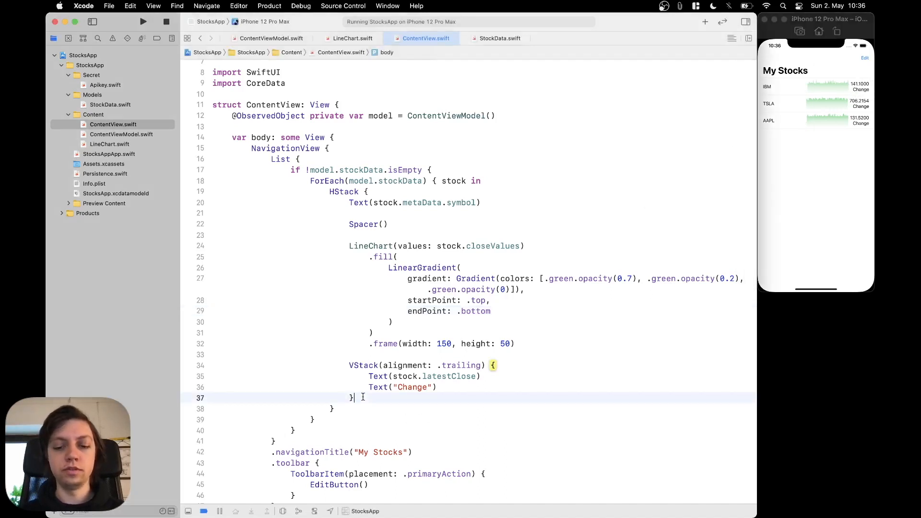
Step: Give the price and Change column a fixed .frame(width: 100) so the charts line up
type(".frame(width: 100")
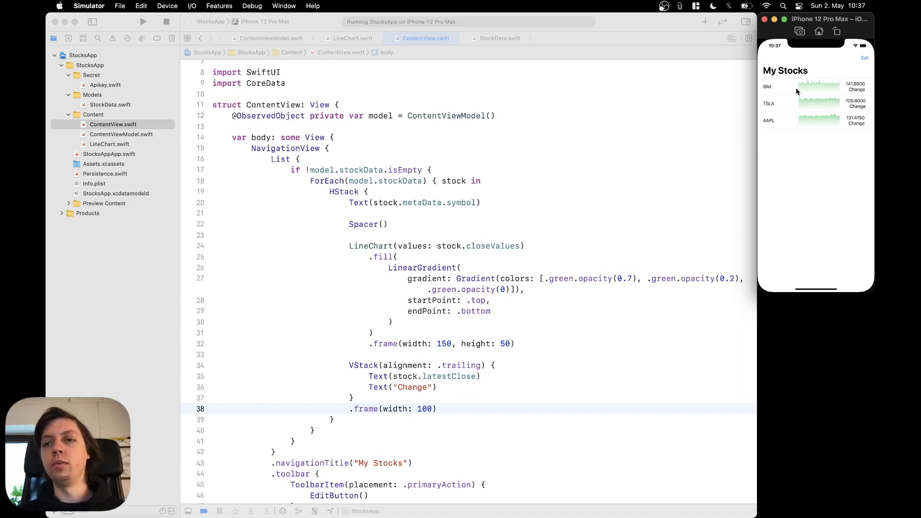
mouse_move(806, 134)
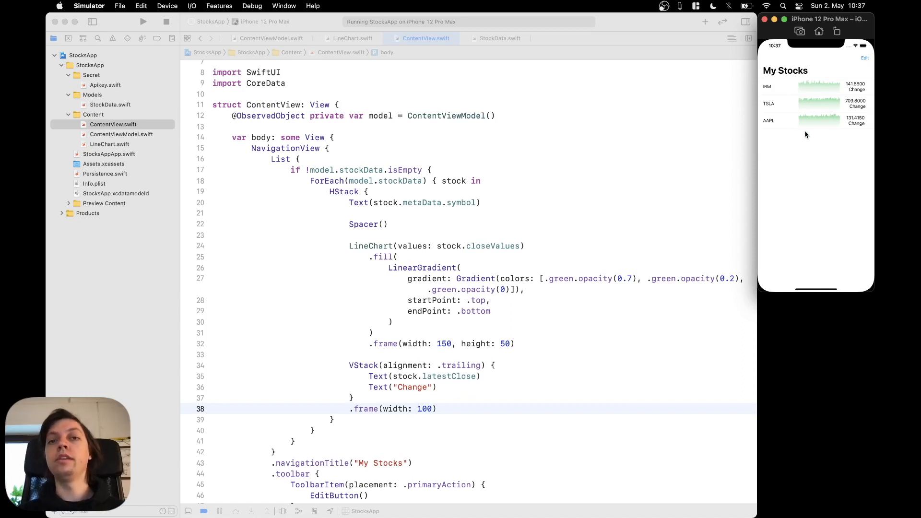